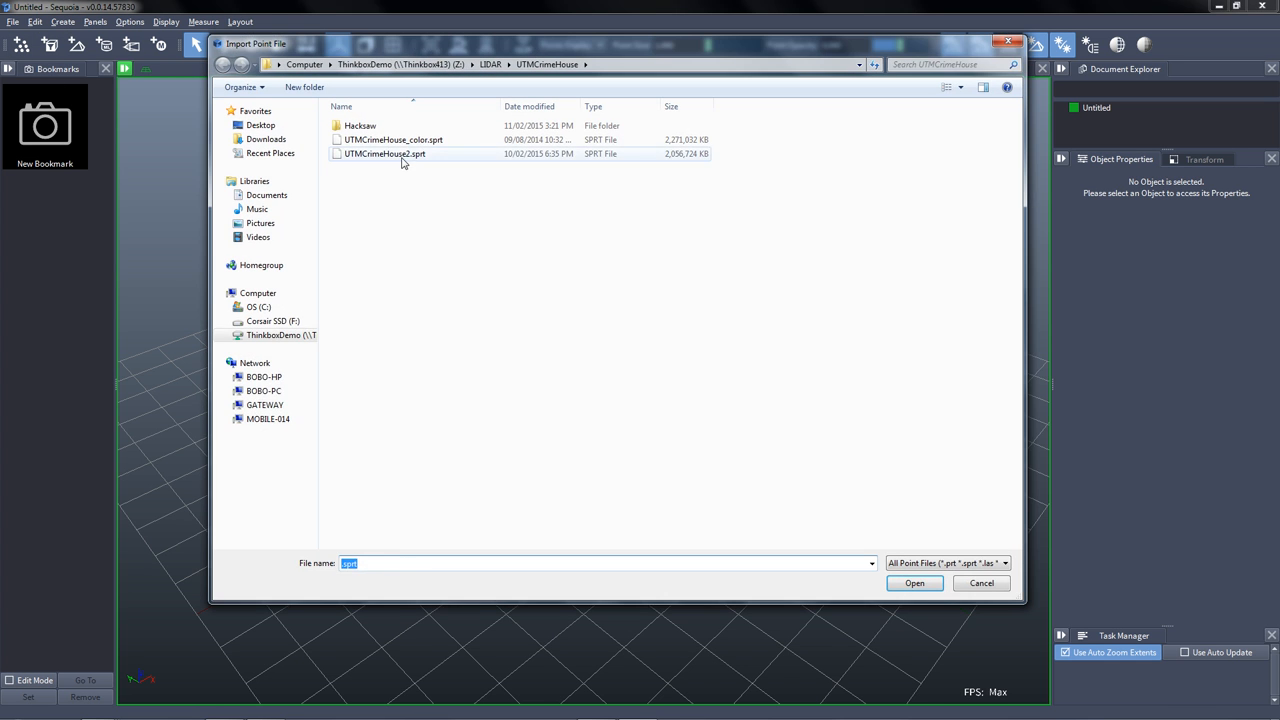
Import UTMCrimeHouse2.sprt from the UTMCrimeHouse folder as a point loader.
click(913, 583)
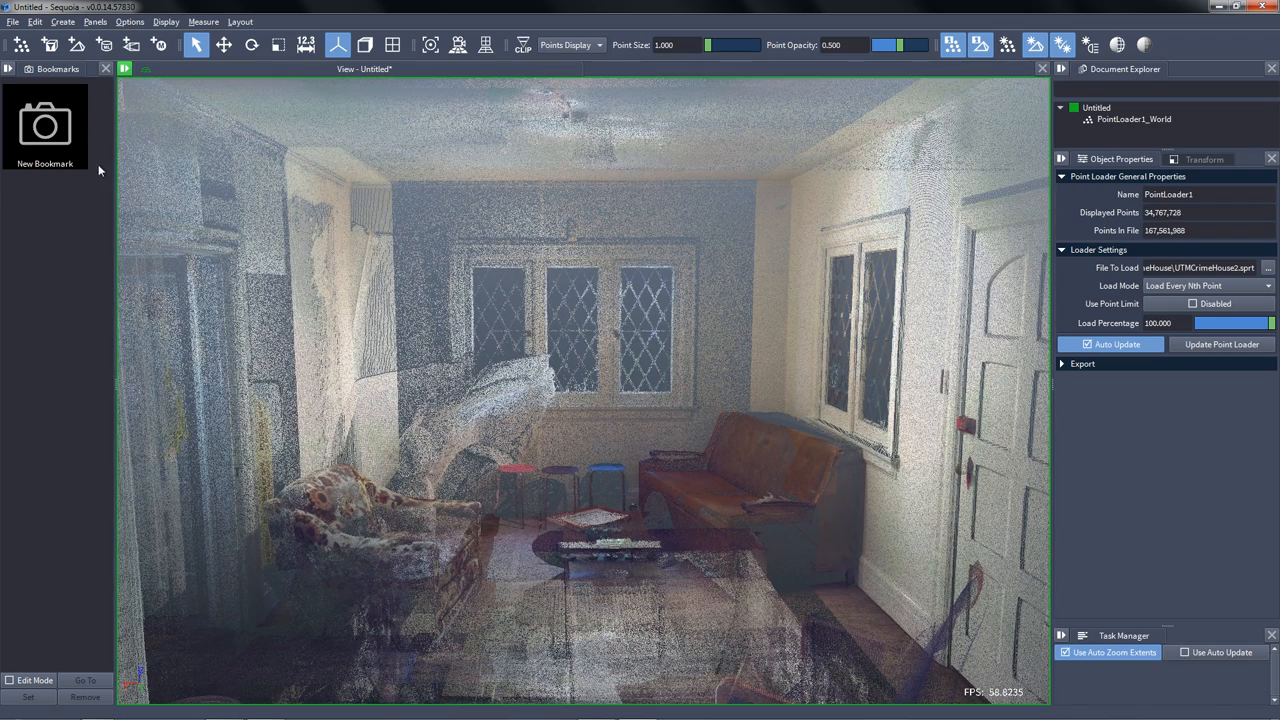
Save the current living room view as a new bookmark.
click(45, 124)
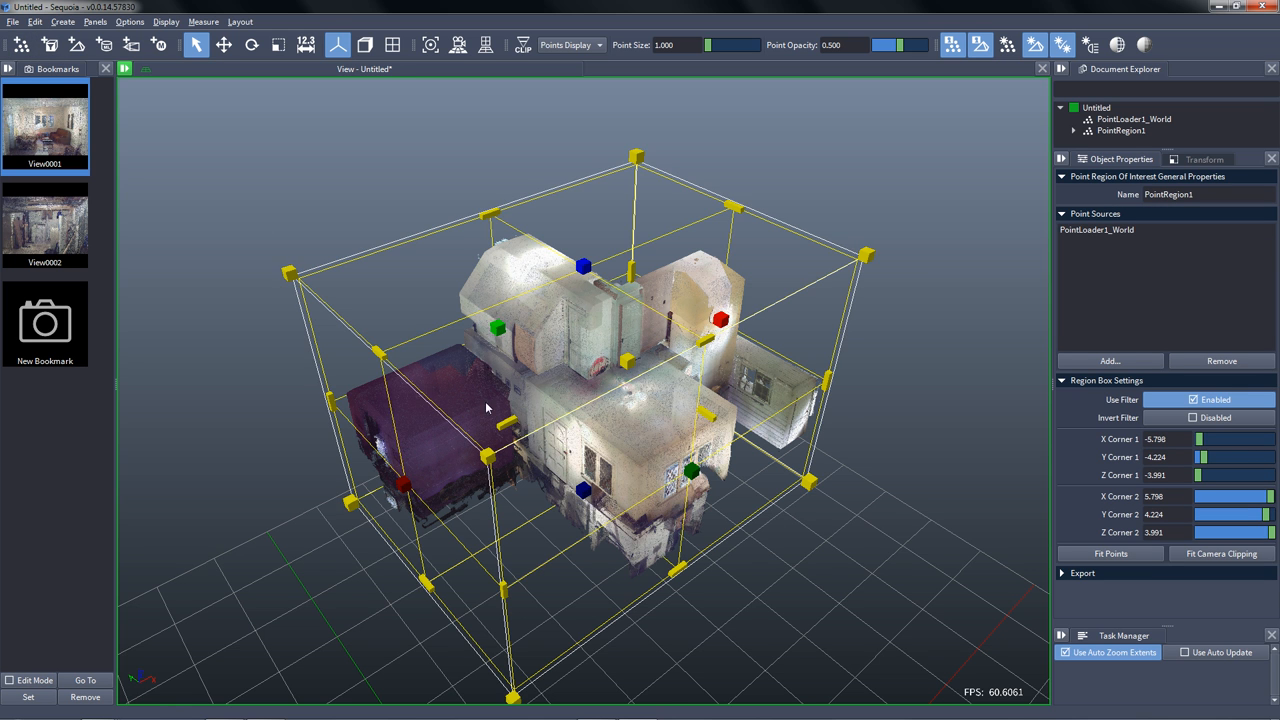
In Front View, drag the region box handles to about 3.8 units wide around the living room.
click(485, 44)
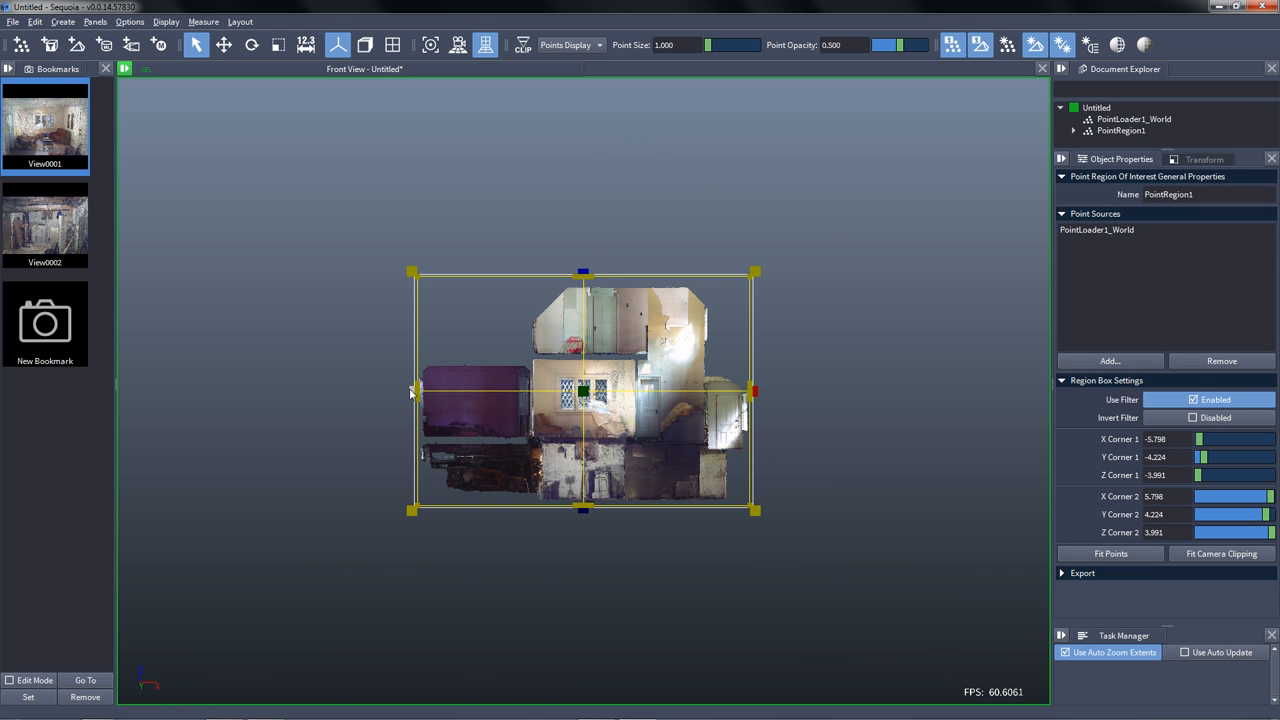
drag(411, 391, 523, 391)
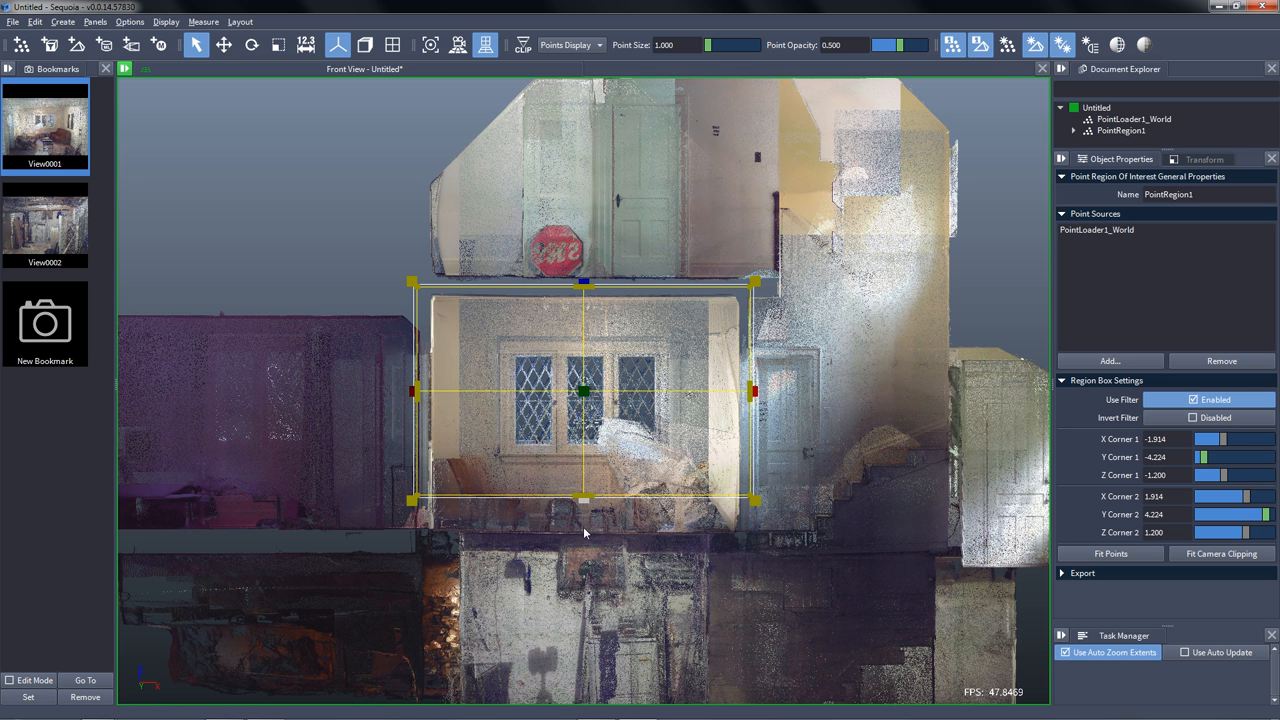
mouse_move(585, 509)
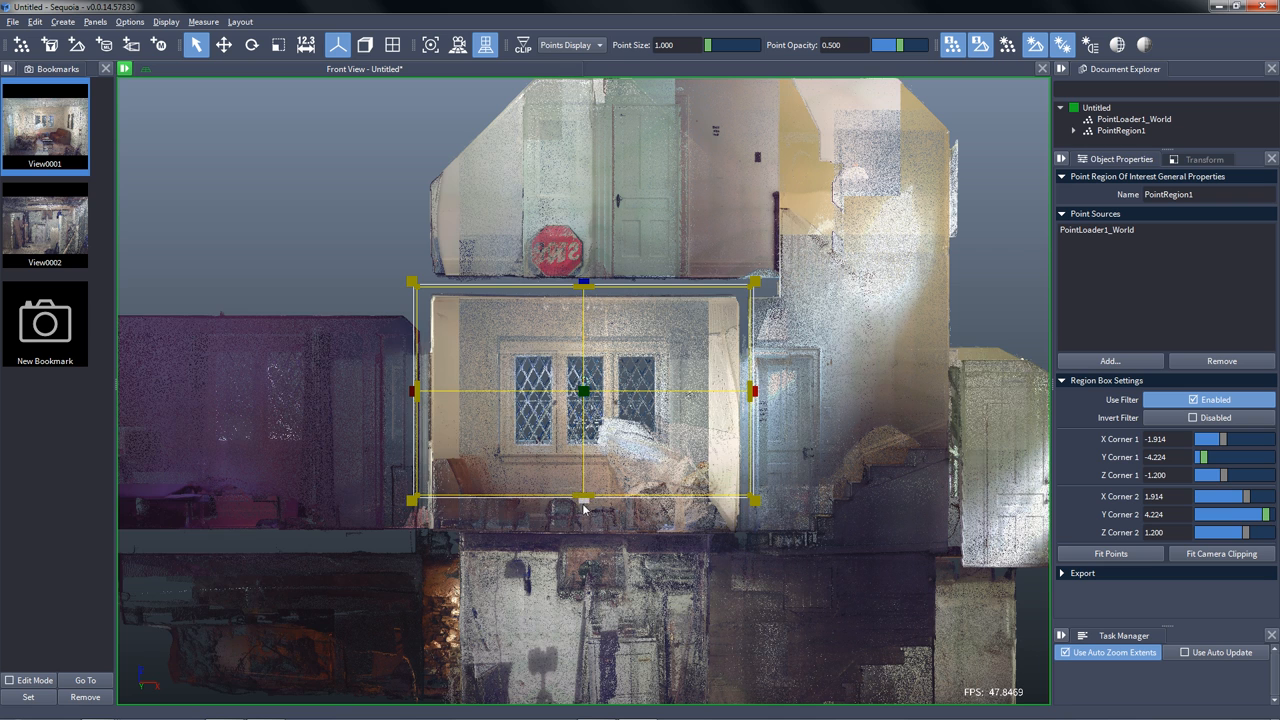
drag(583, 498, 583, 542)
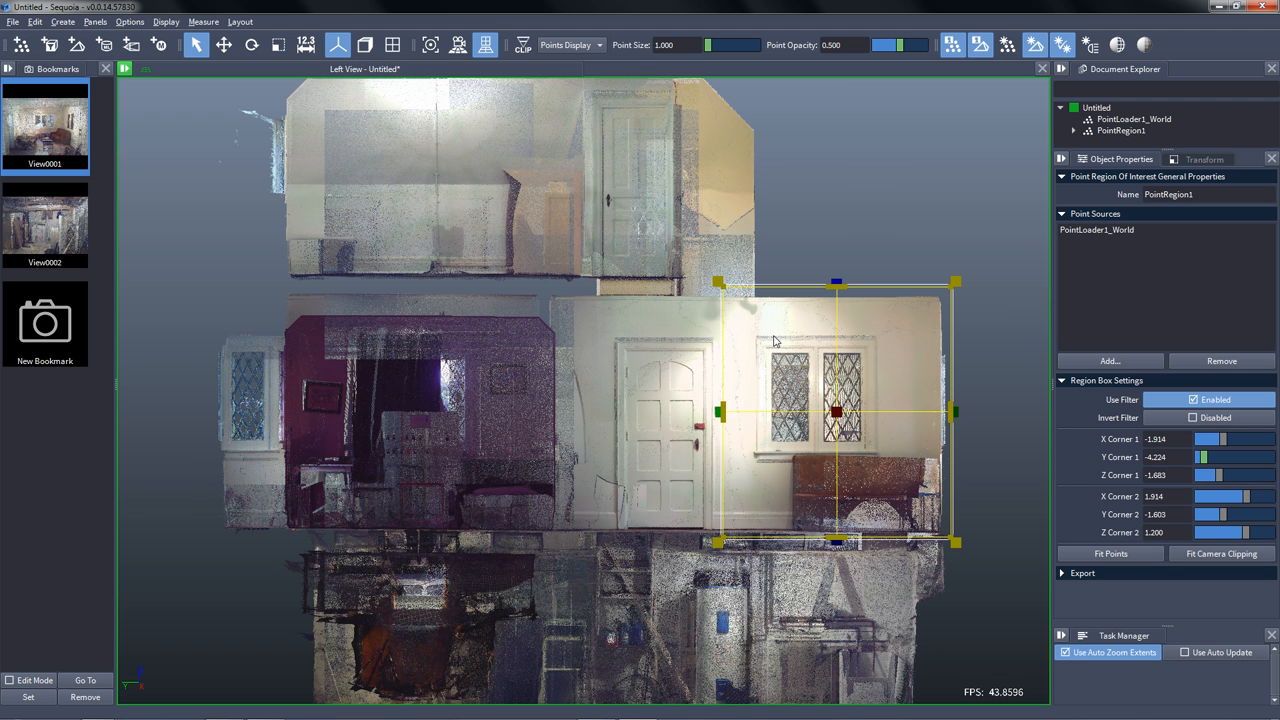
mouse_move(1028, 331)
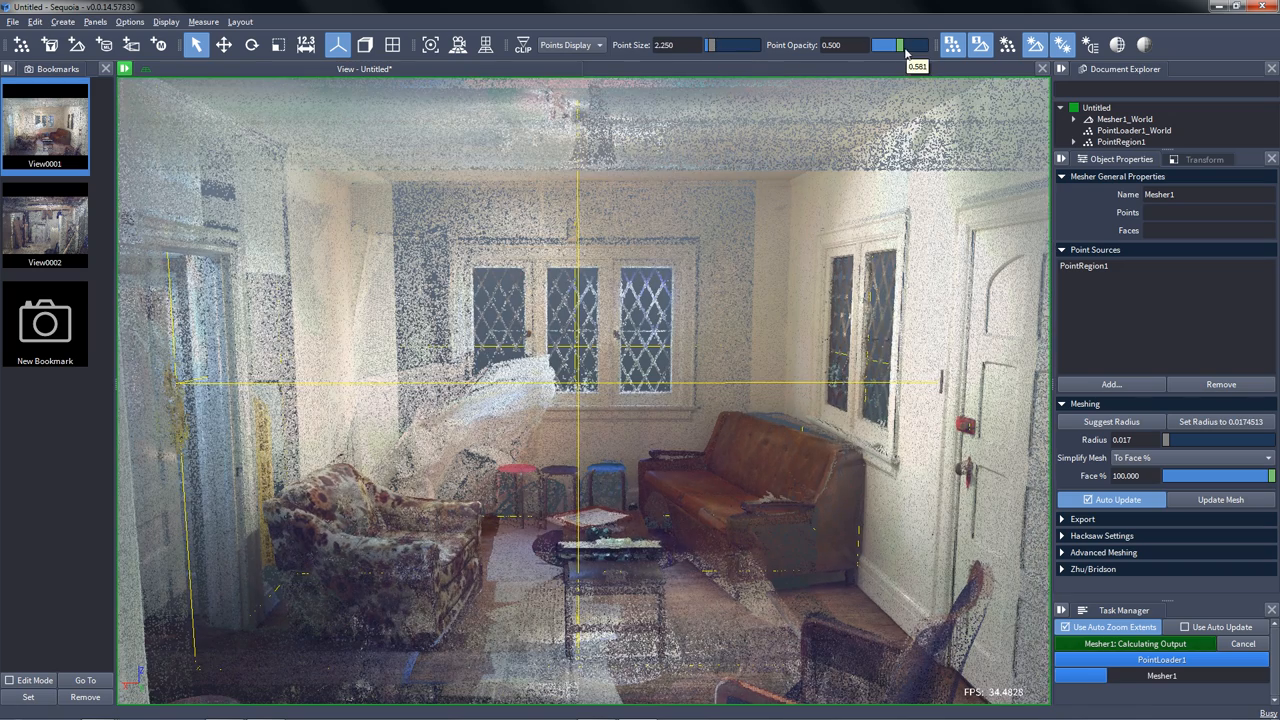
Adjust point opacity, then check the Log Window and Task Manager.
drag(887, 45, 916, 45)
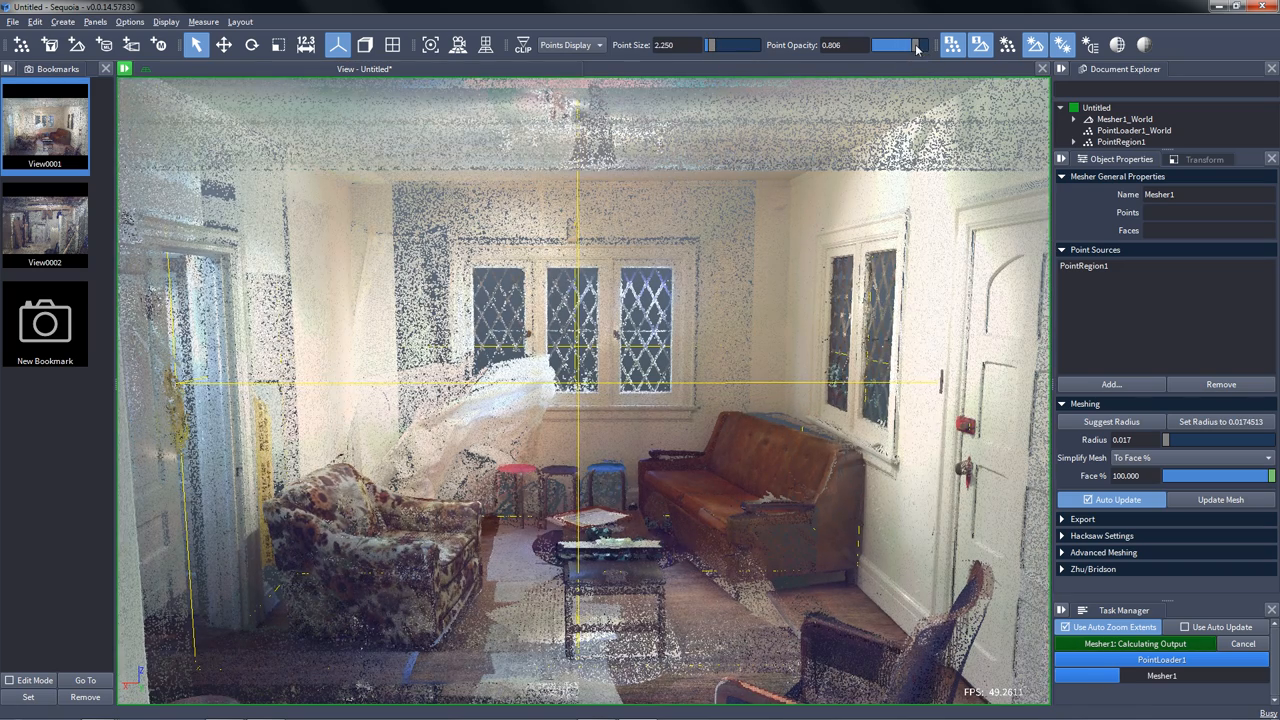
drag(915, 45, 885, 45)
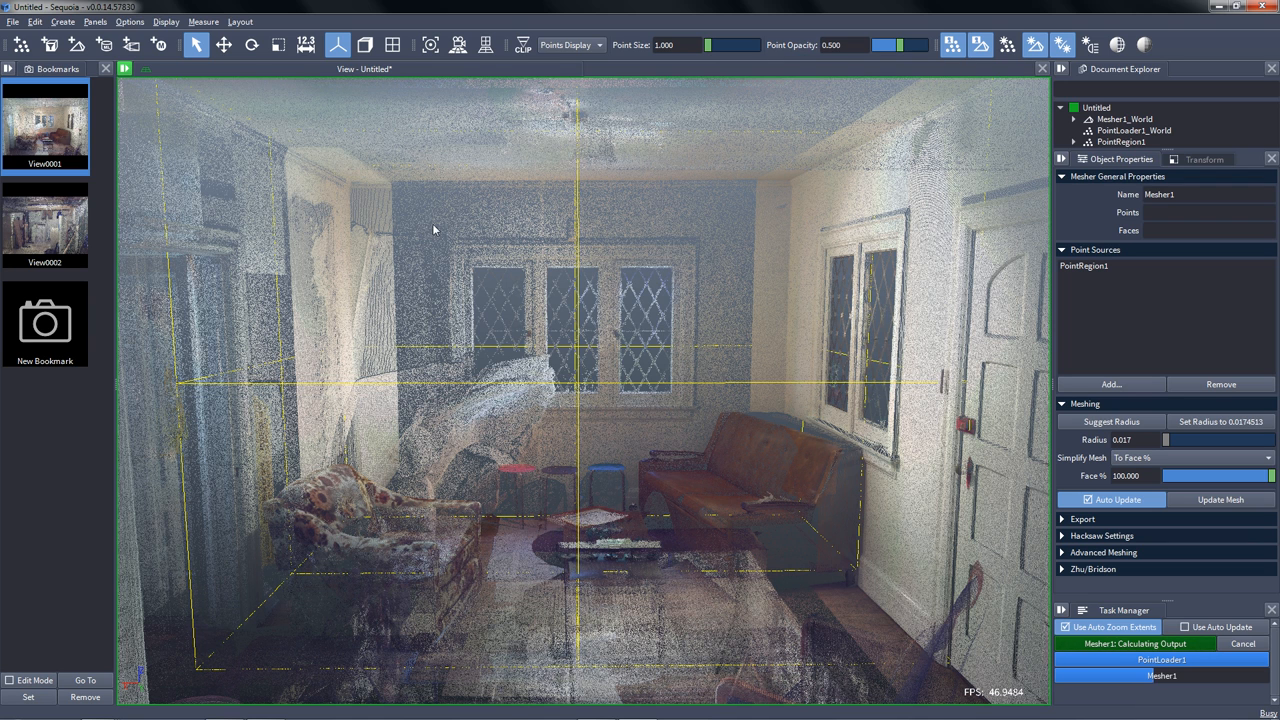
click(95, 21)
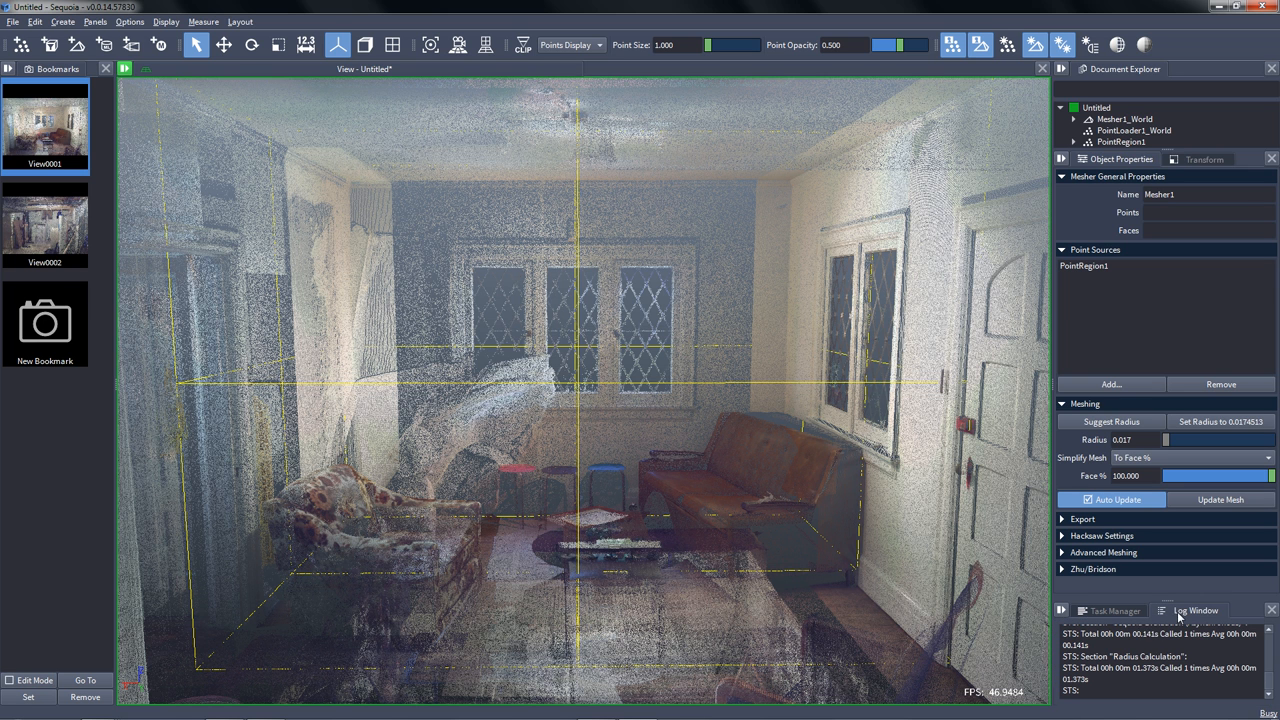
click(1109, 610)
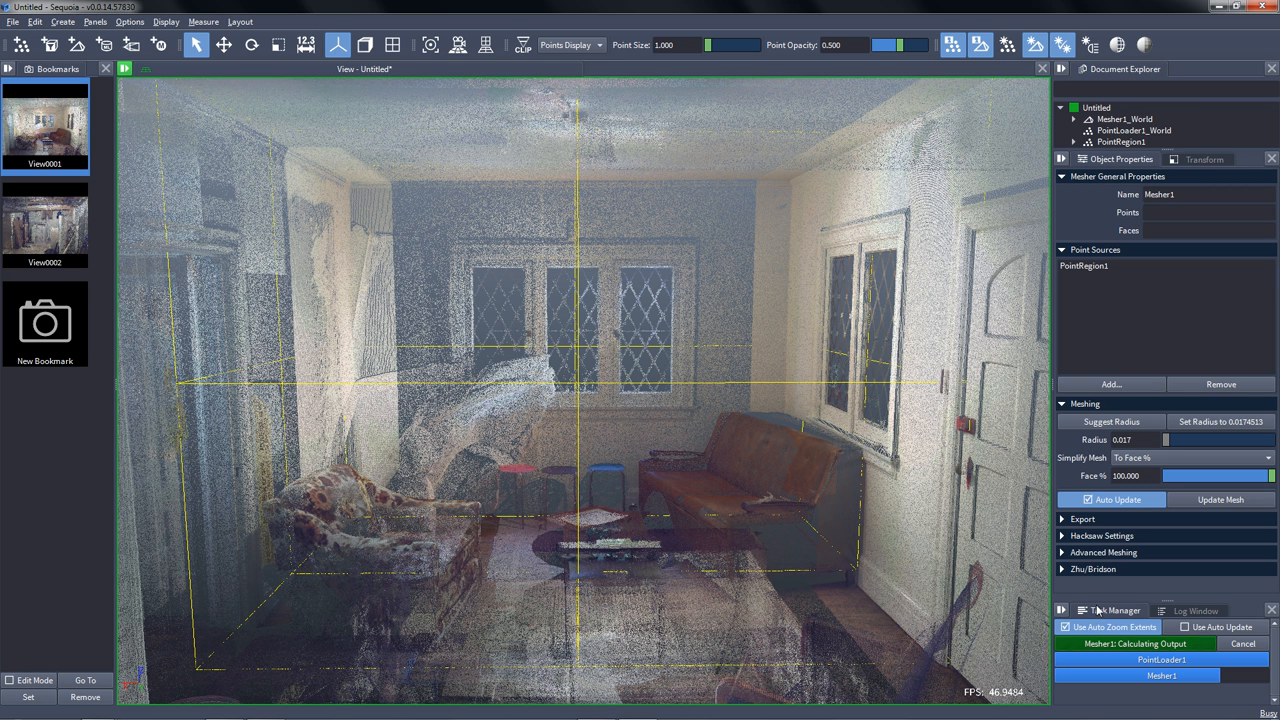
mouse_move(500, 445)
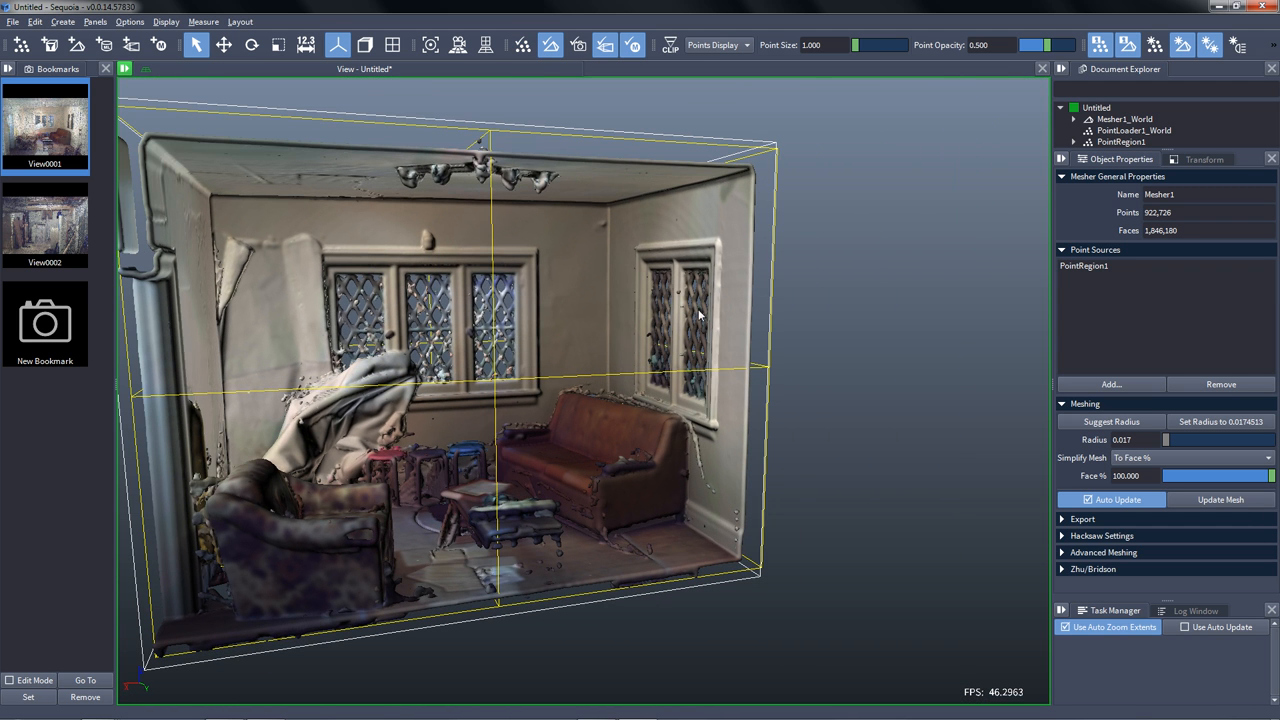
Select PointRegion1 to edit its box and raise Degrade Atten.
click(1135, 440)
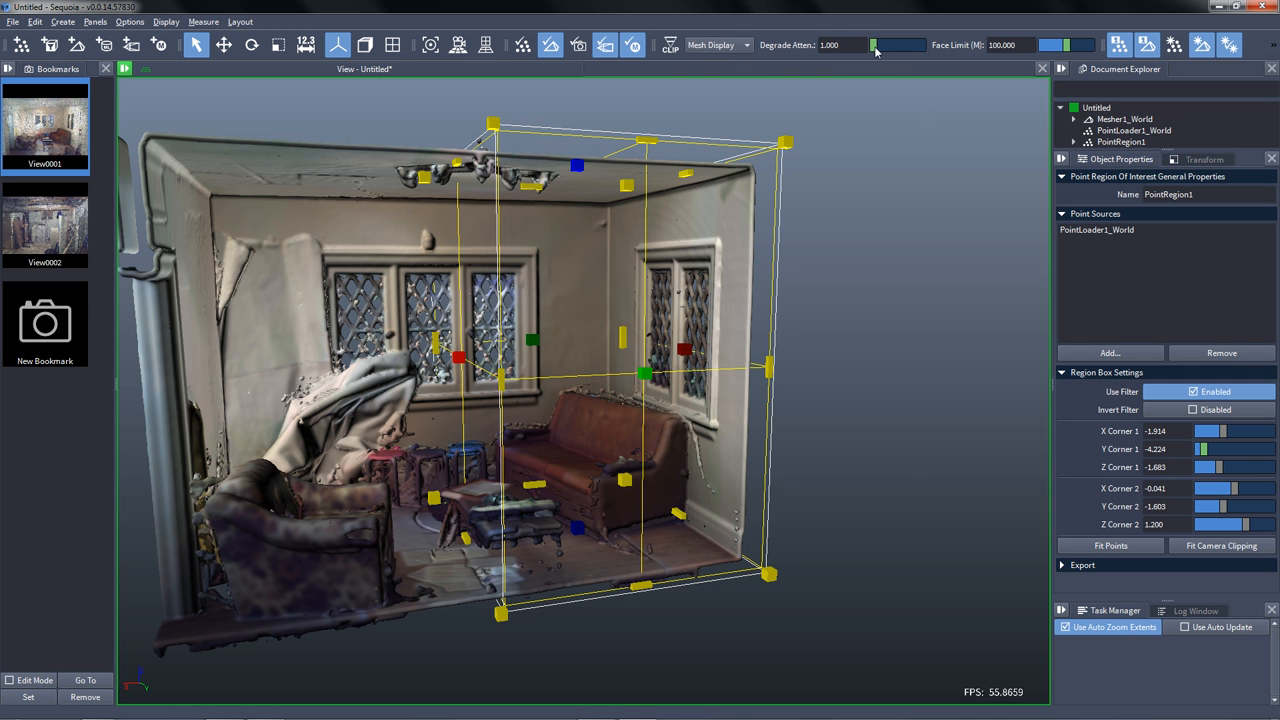
drag(875, 45, 880, 45)
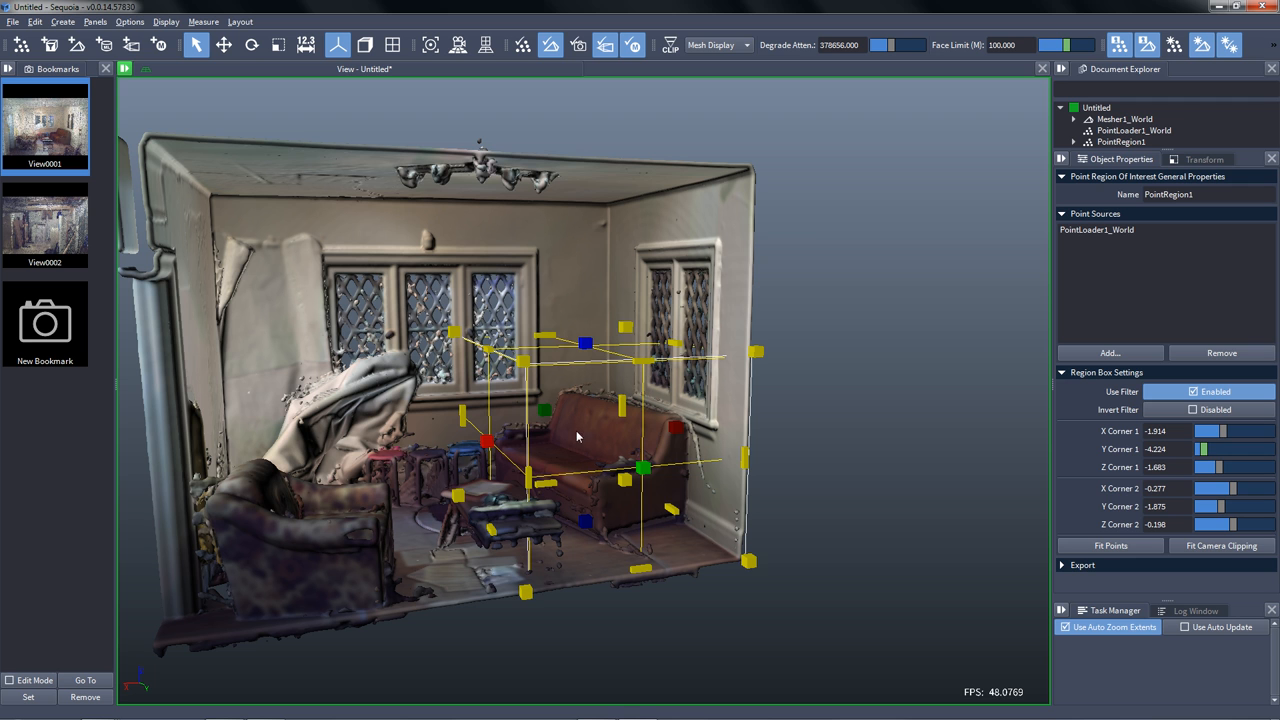
mouse_move(1157, 127)
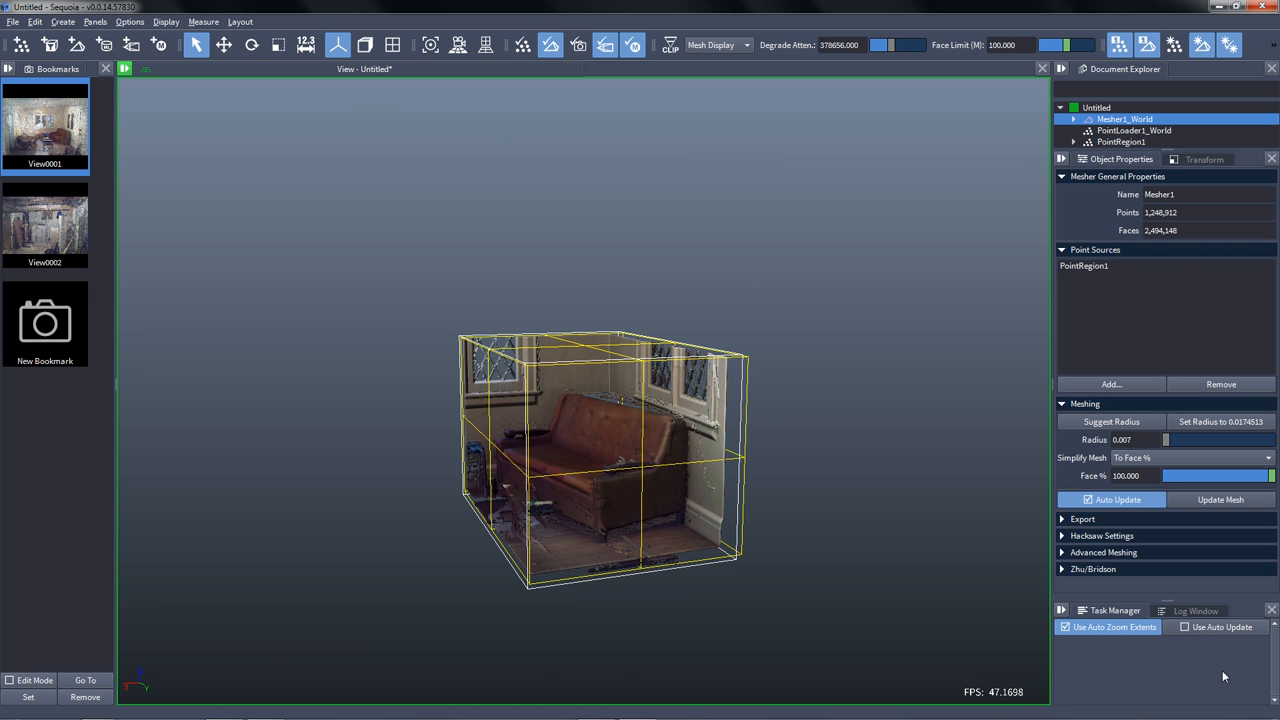
mouse_move(637, 485)
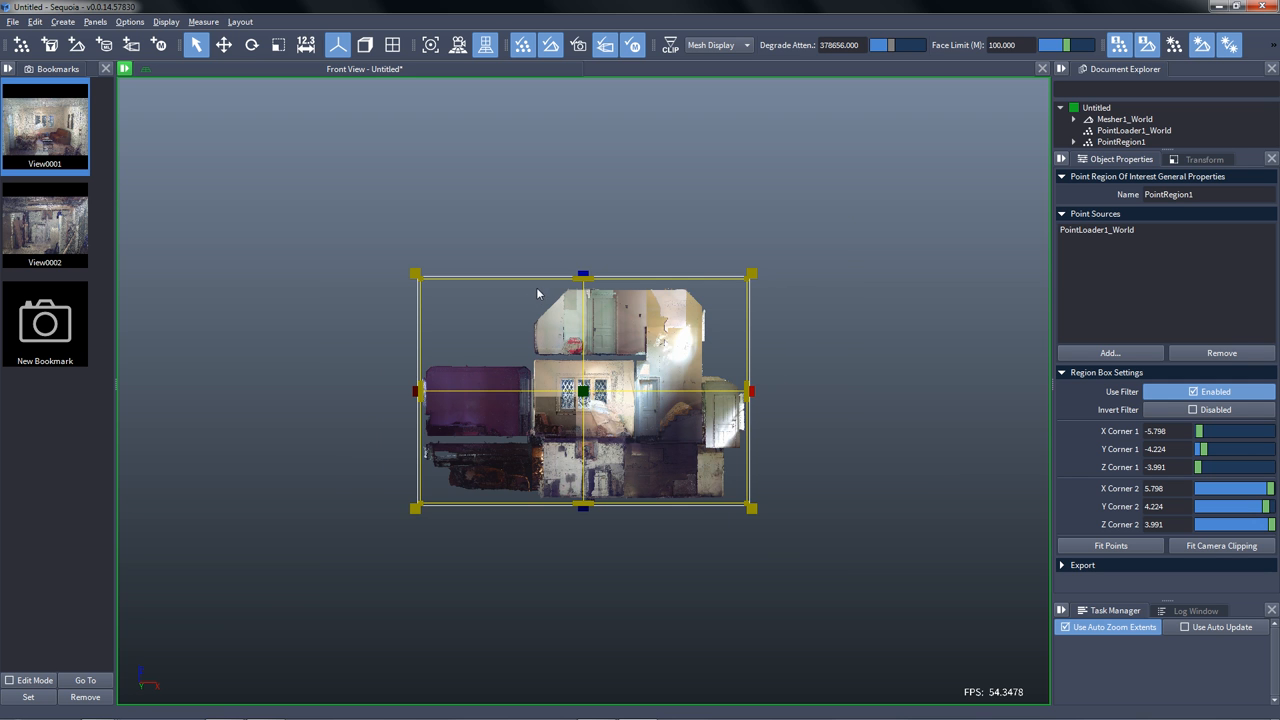
Drag the region box top handle past the house height to Z corners ±4.608.
drag(583, 275, 583, 250)
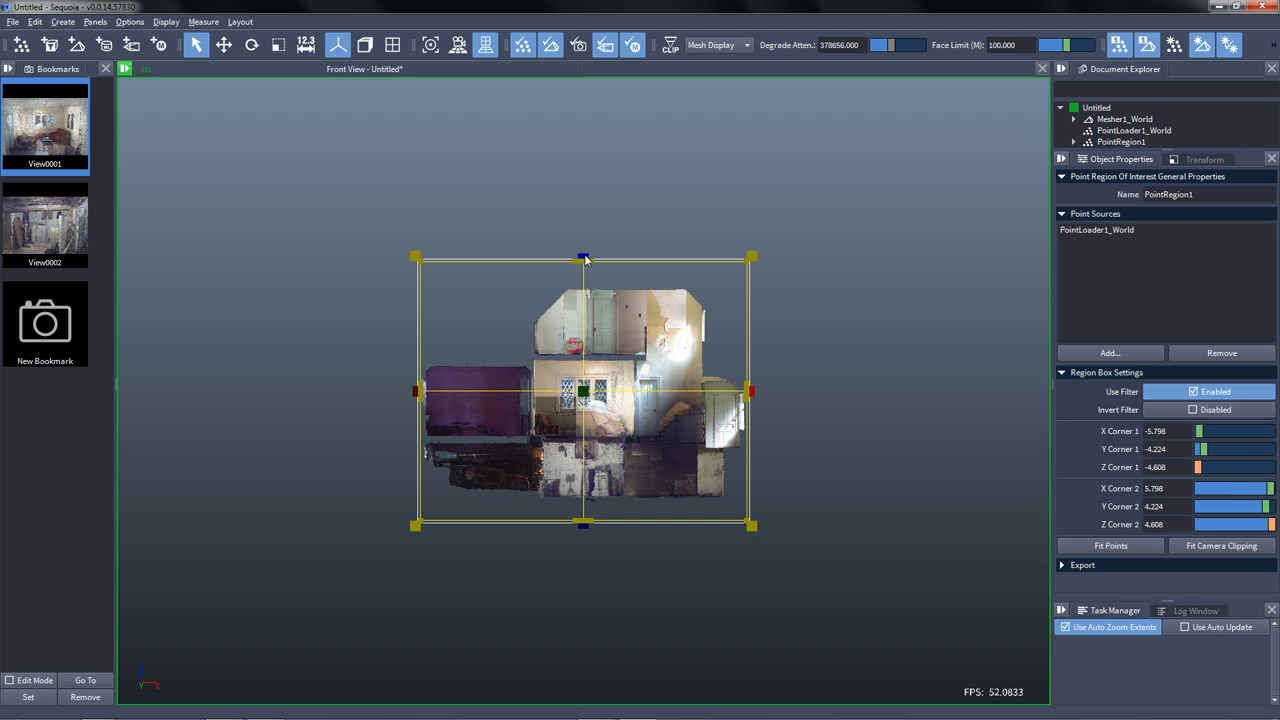
mouse_move(591, 378)
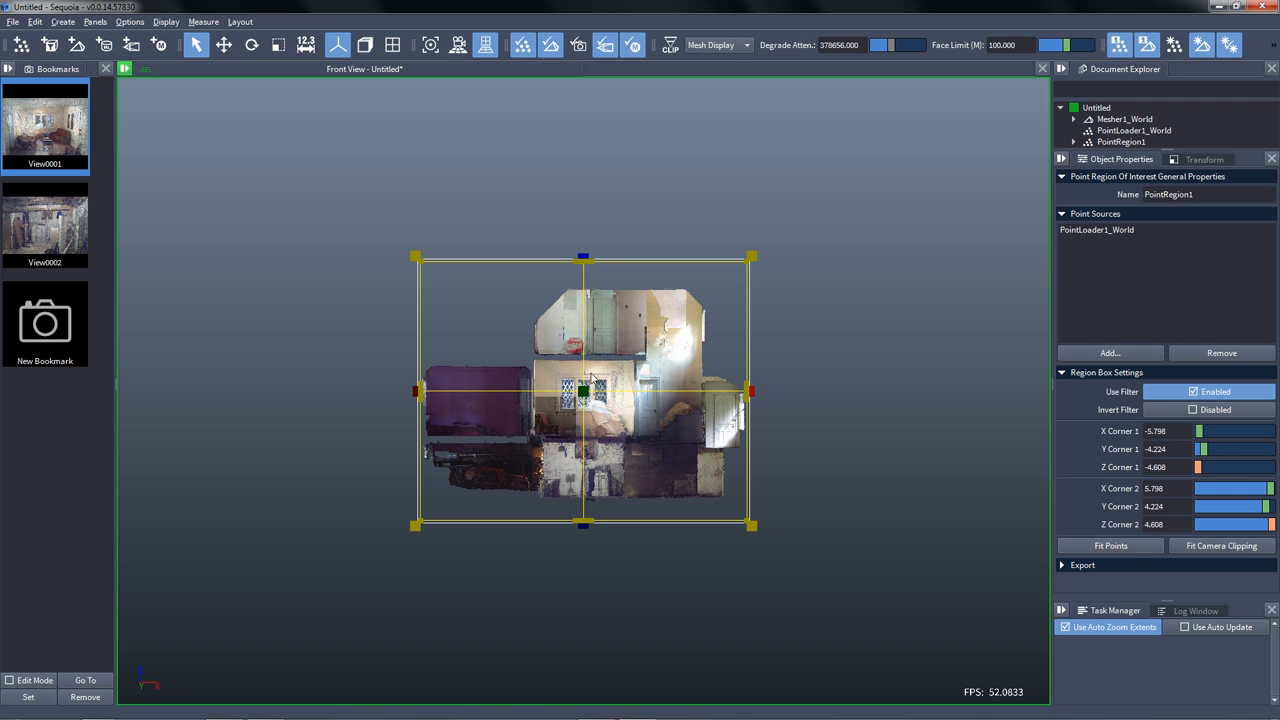
click(1124, 118)
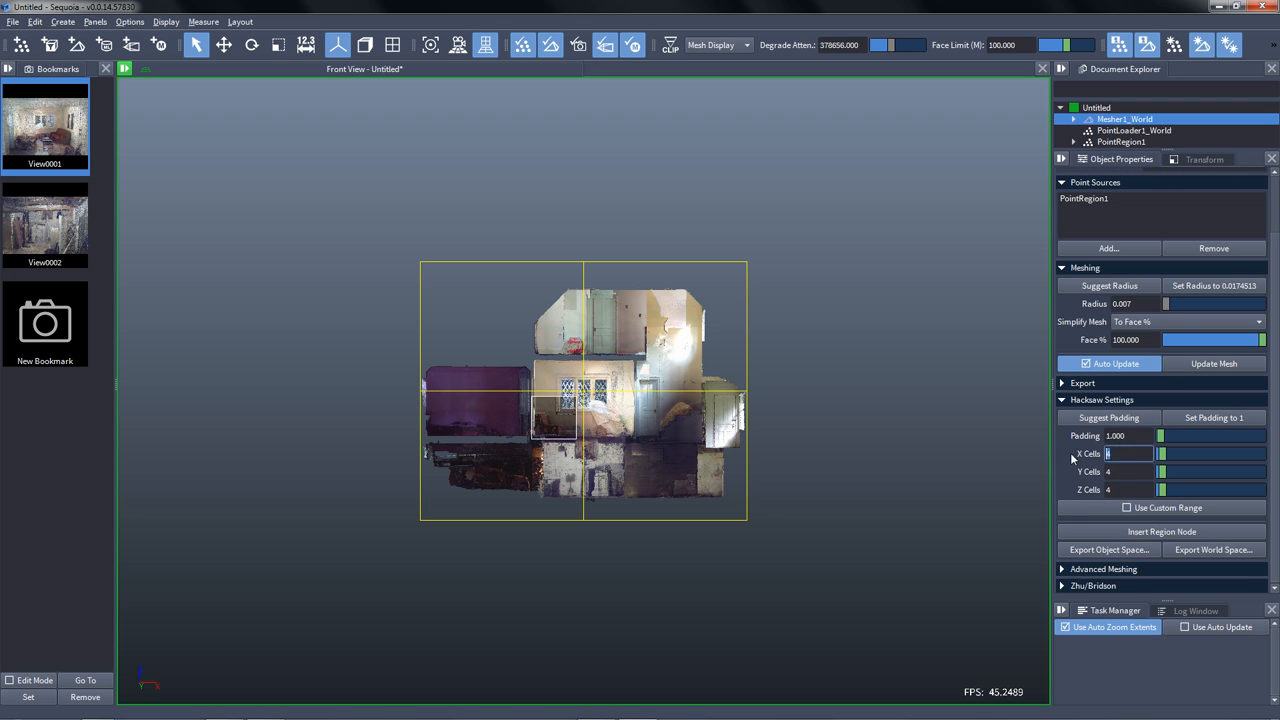
Enter 10, 10, 3 Hacksaw cells and apply the suggested padding of about 0.025.
text(10)
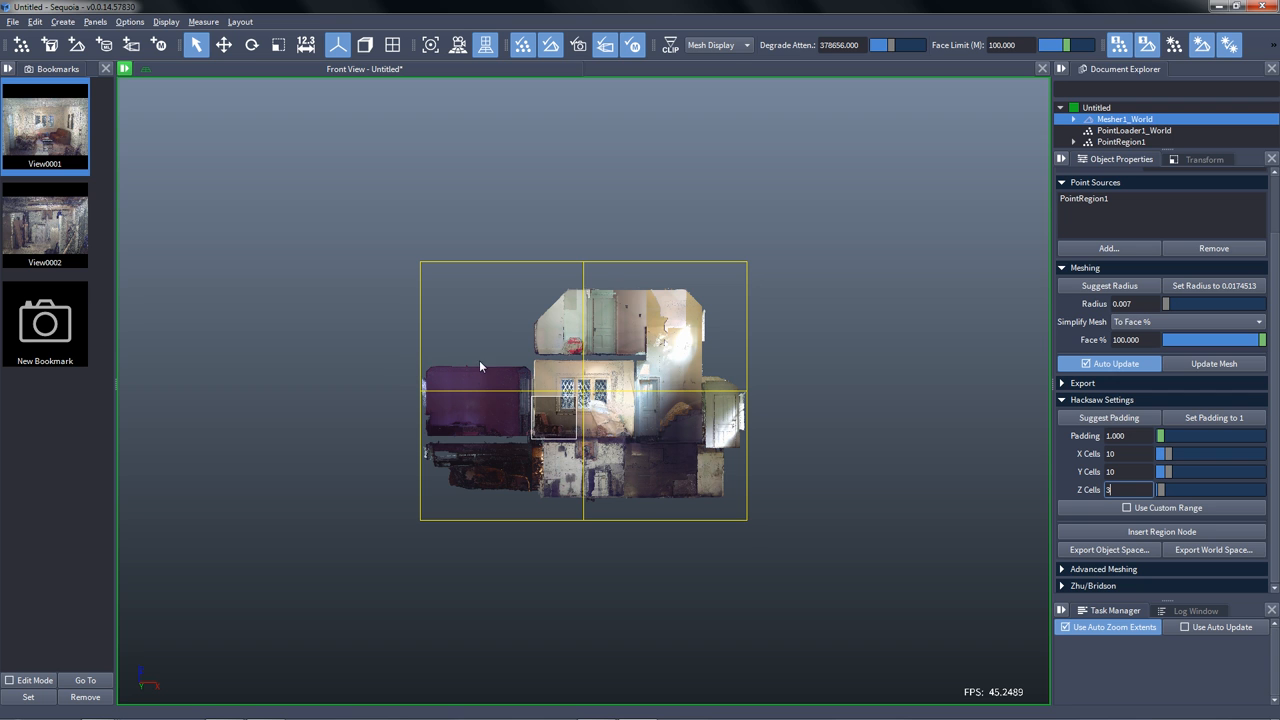
mouse_move(858, 481)
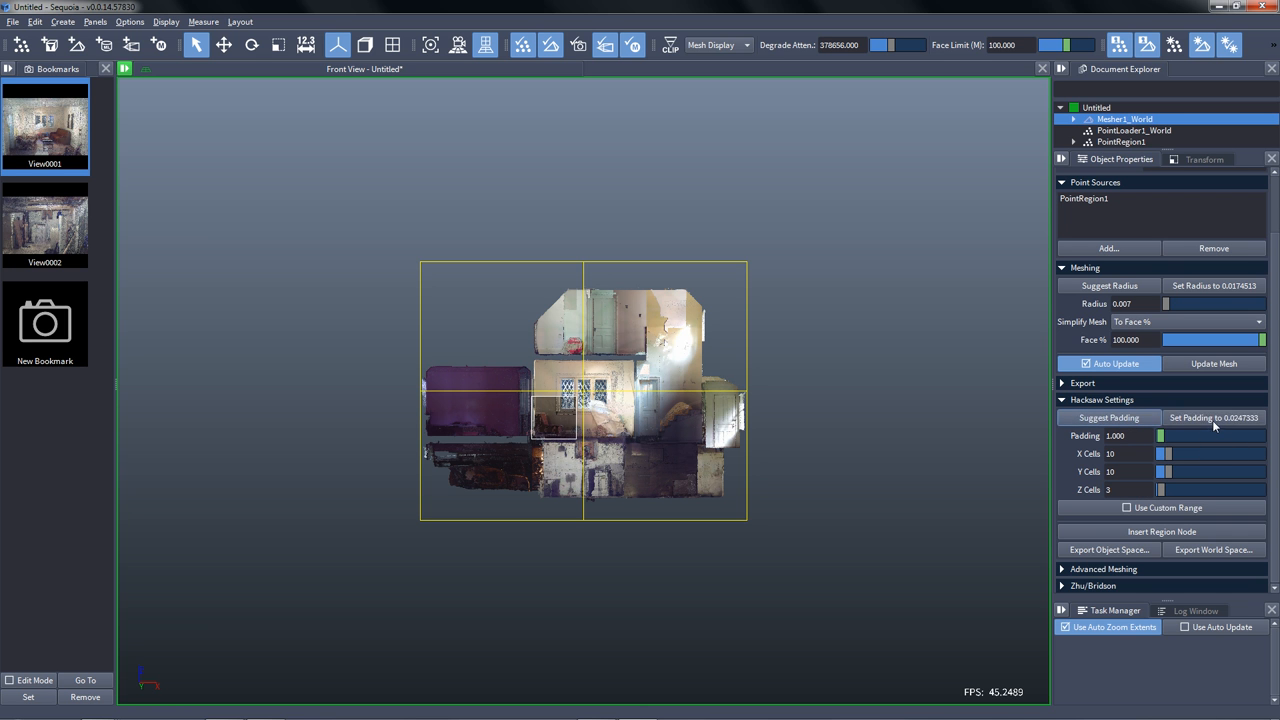
click(1214, 417)
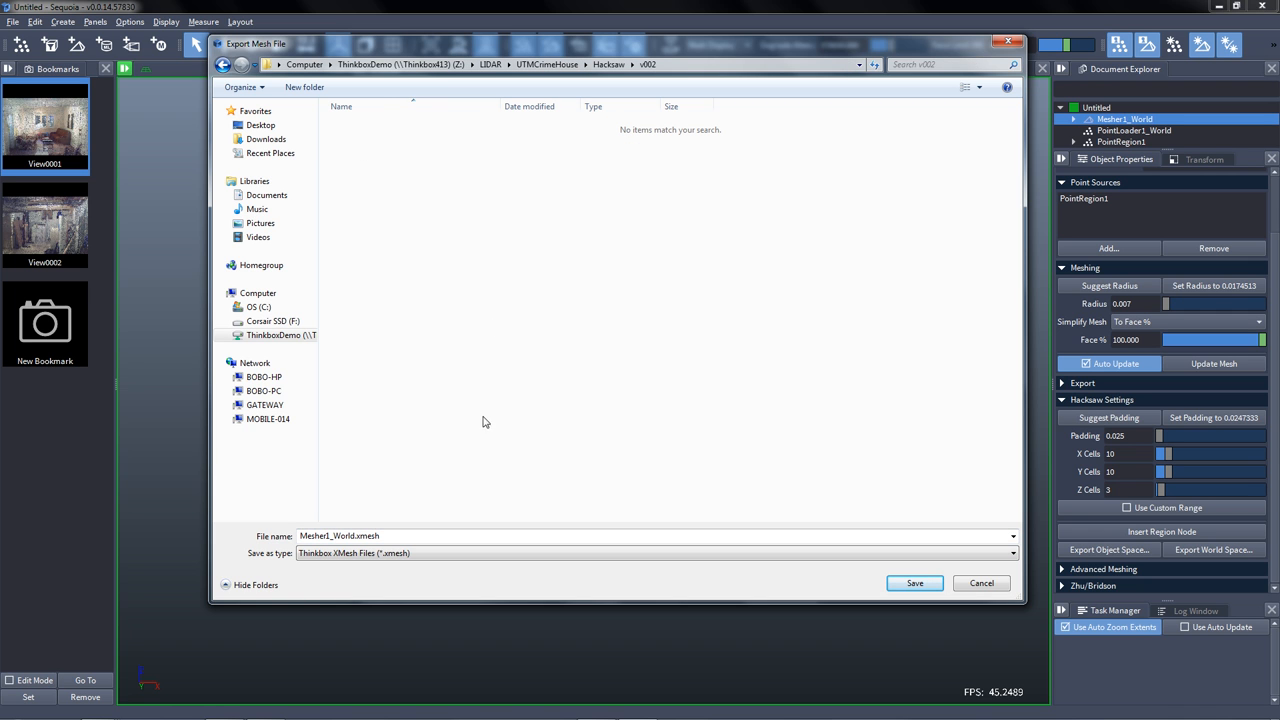
Export world-space mesh as CrimeHouse in Hacksaw\v002 and monitor the 300-piece task queue.
text(Crim)
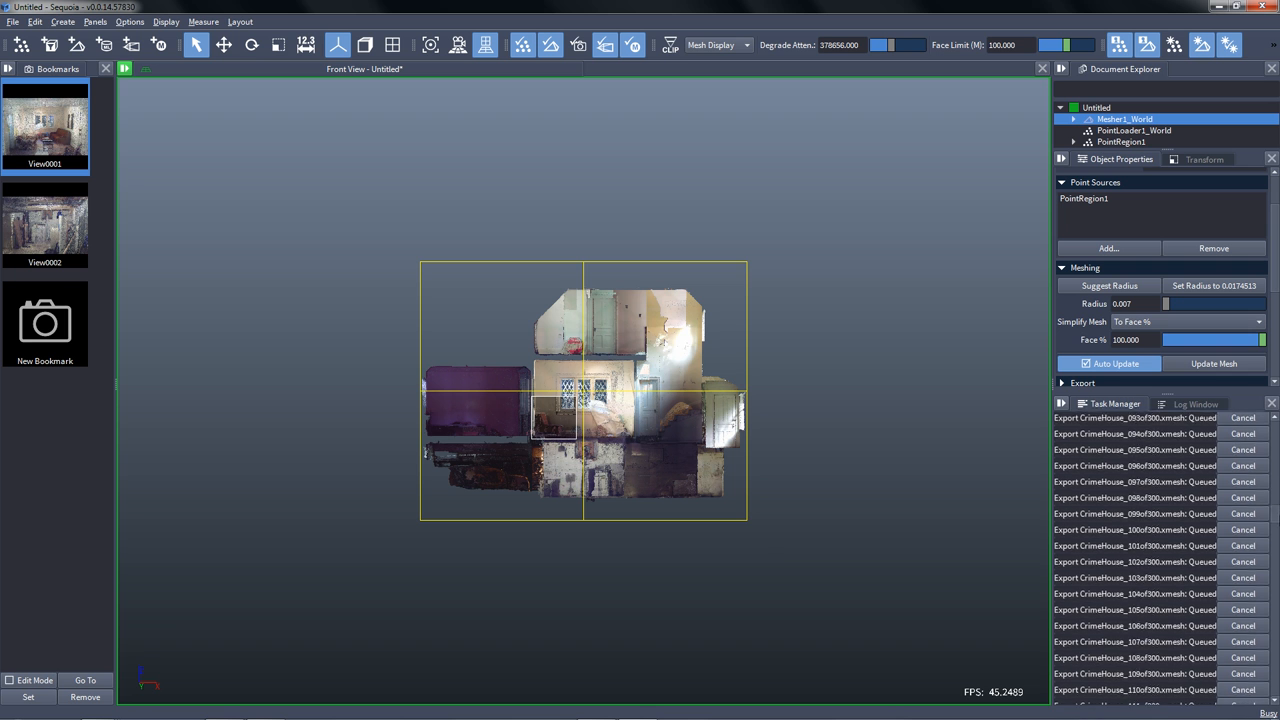
scroll(down, 3)
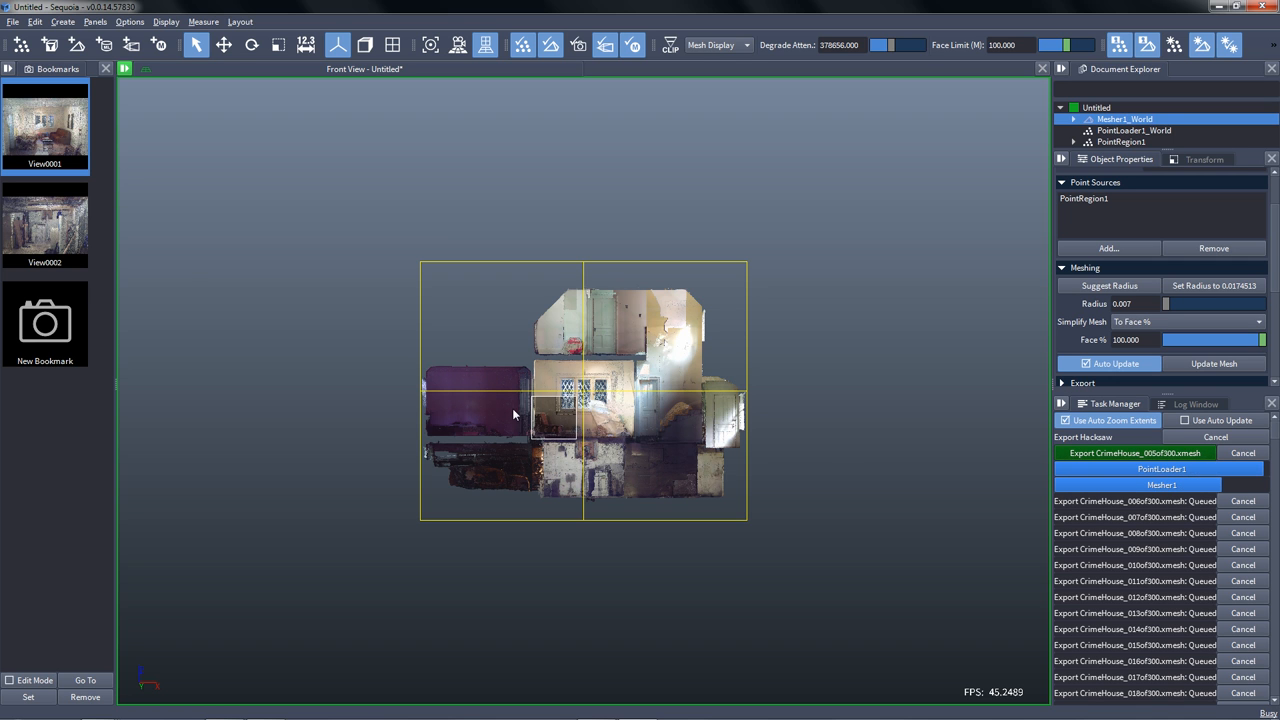
Jump to the View0002 bookmark and hide the selected mesher.
click(45, 225)
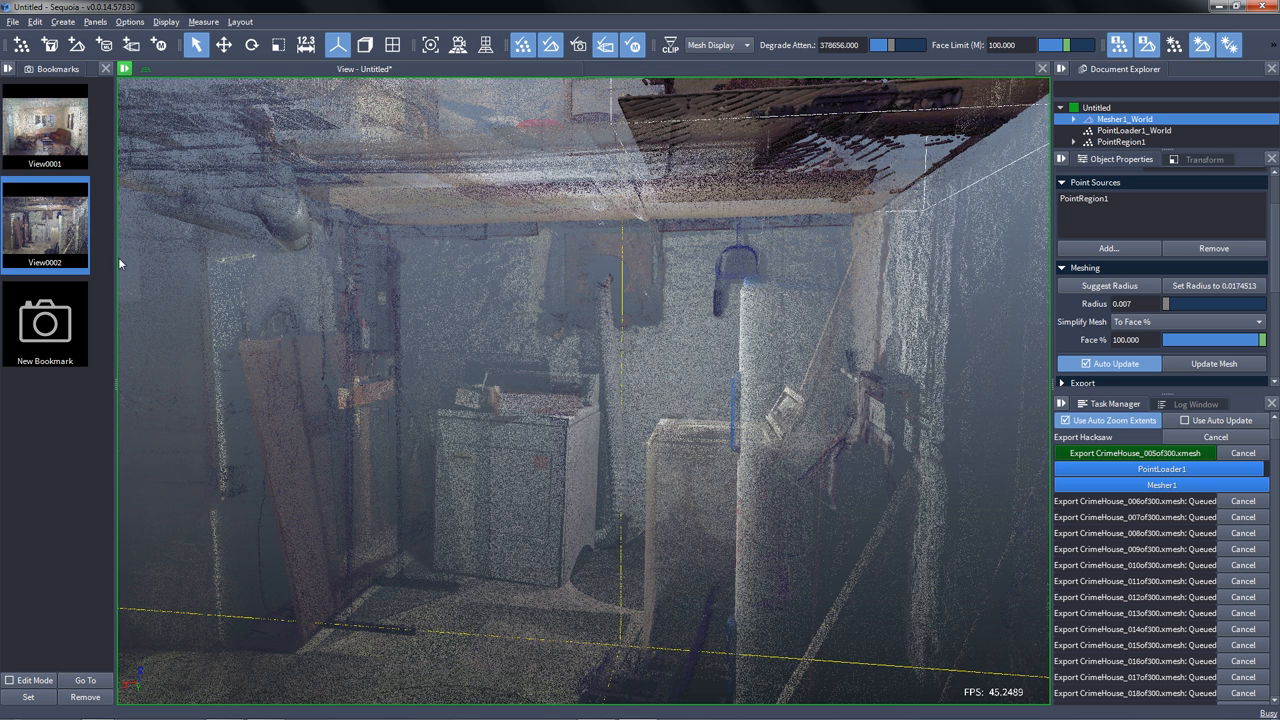
mouse_move(525, 55)
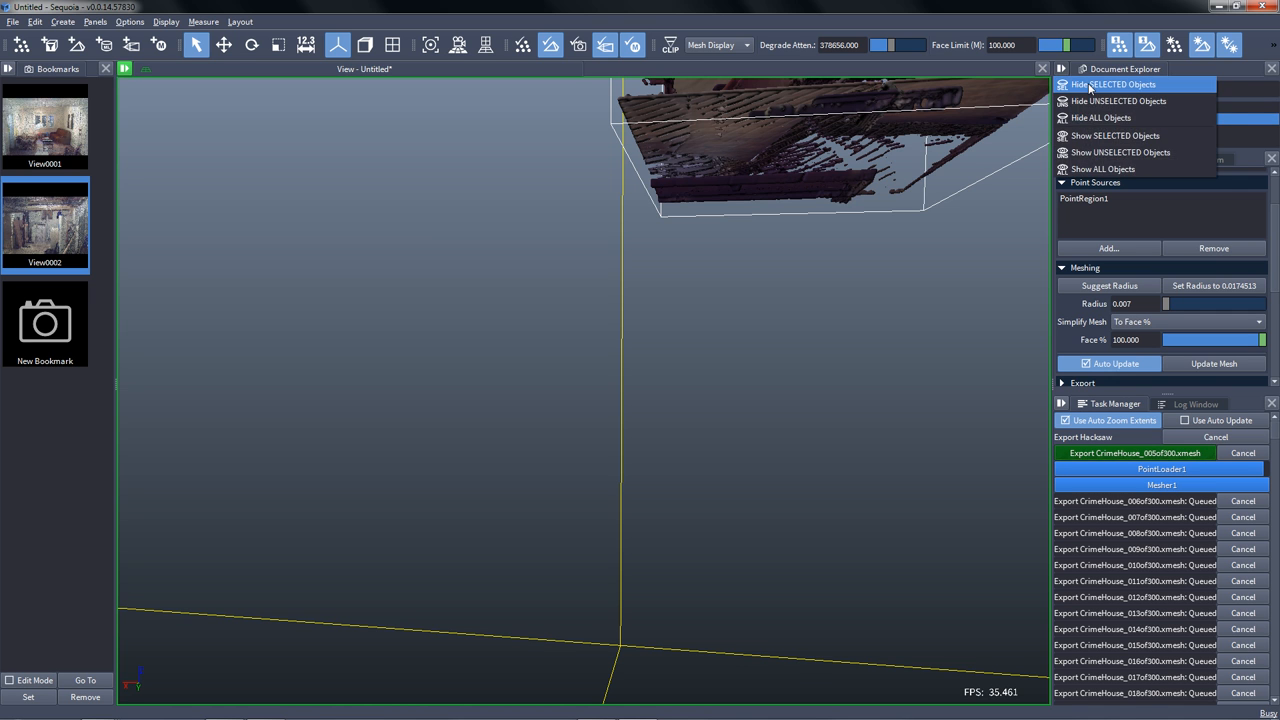
click(1115, 84)
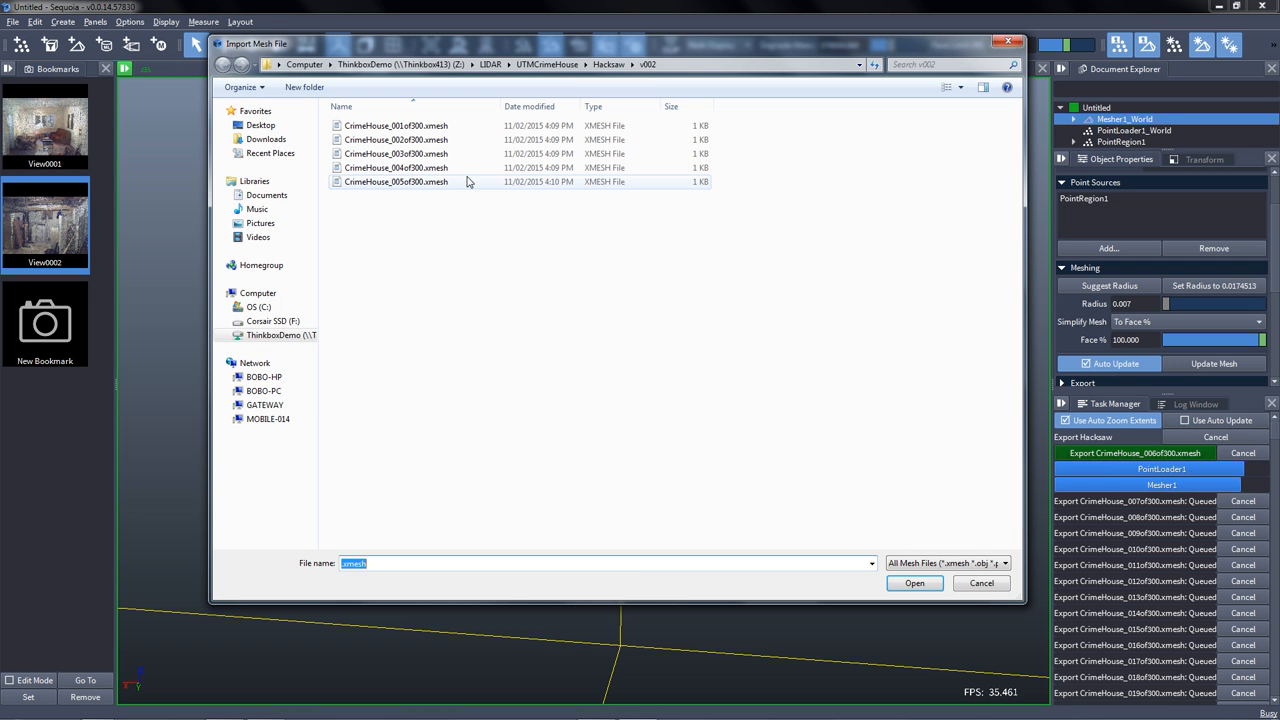
Load CrimeHouse_001of300.xmesh into a Mesh Loader.
click(913, 583)
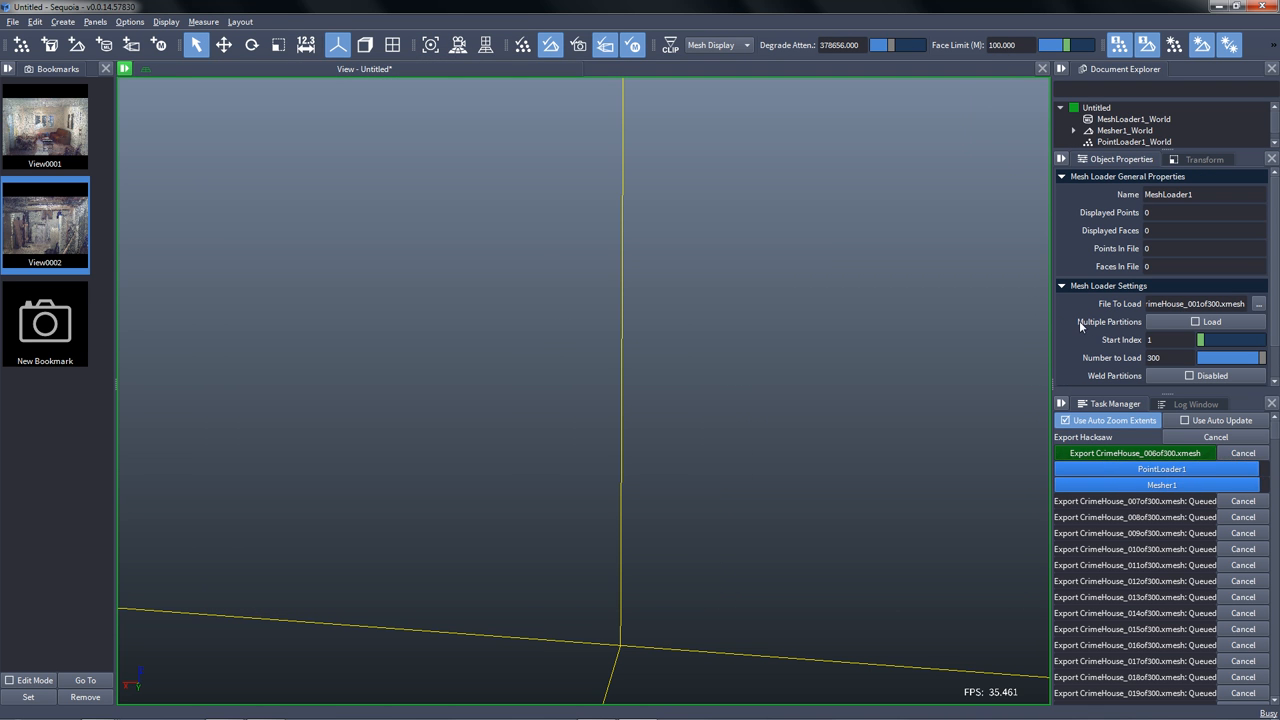
Load all CrimeHouse partitions into the mesh loader and enable task list auto-update.
click(1206, 321)
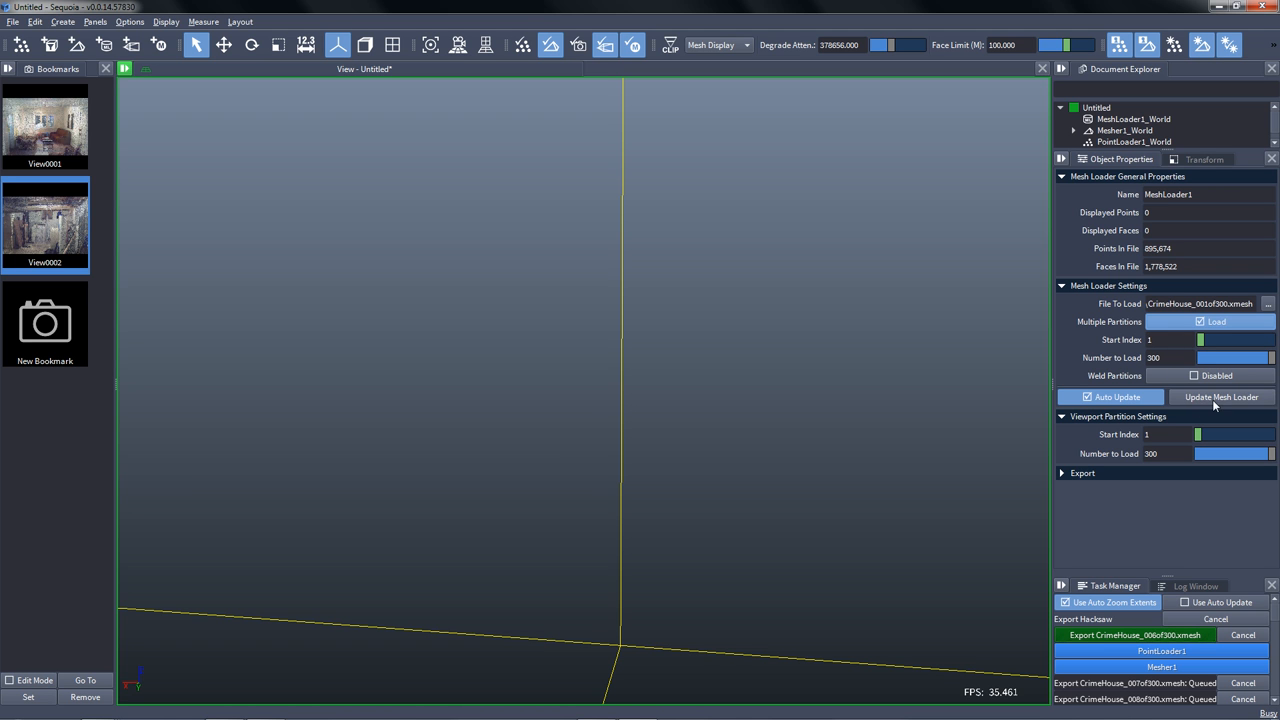
click(1221, 397)
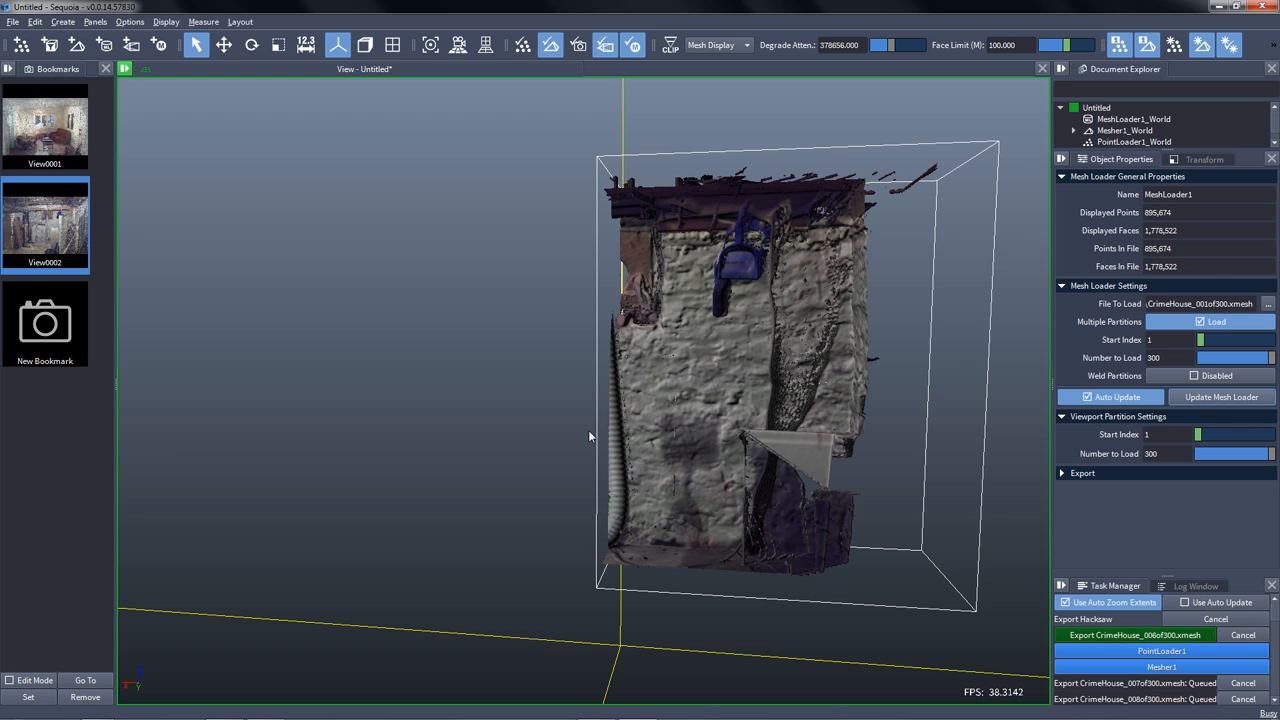
mouse_move(677, 483)
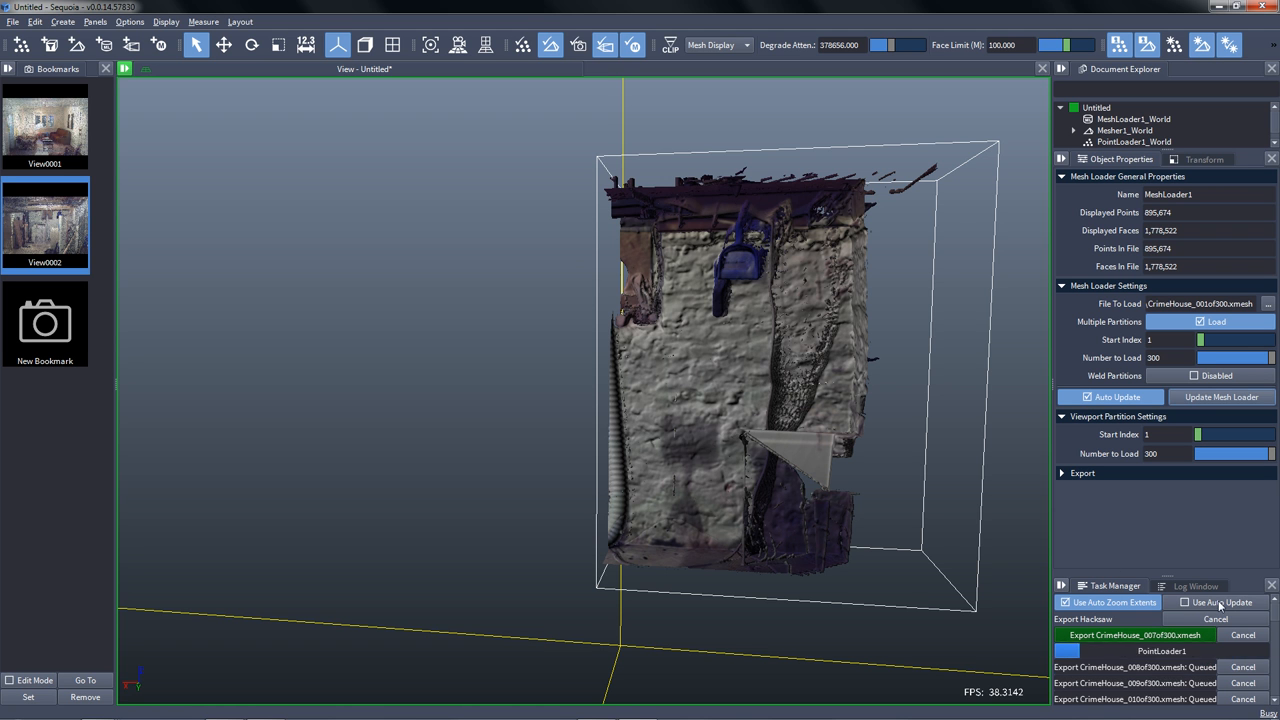
click(1185, 602)
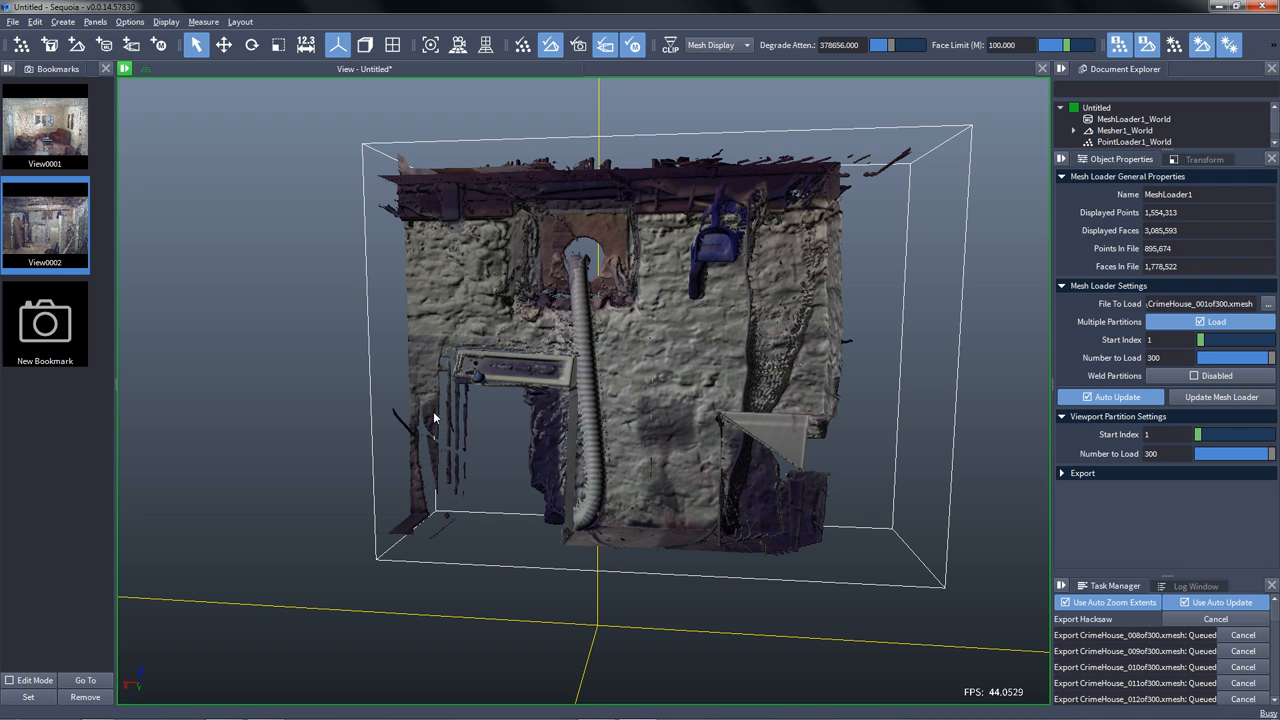
click(13, 21)
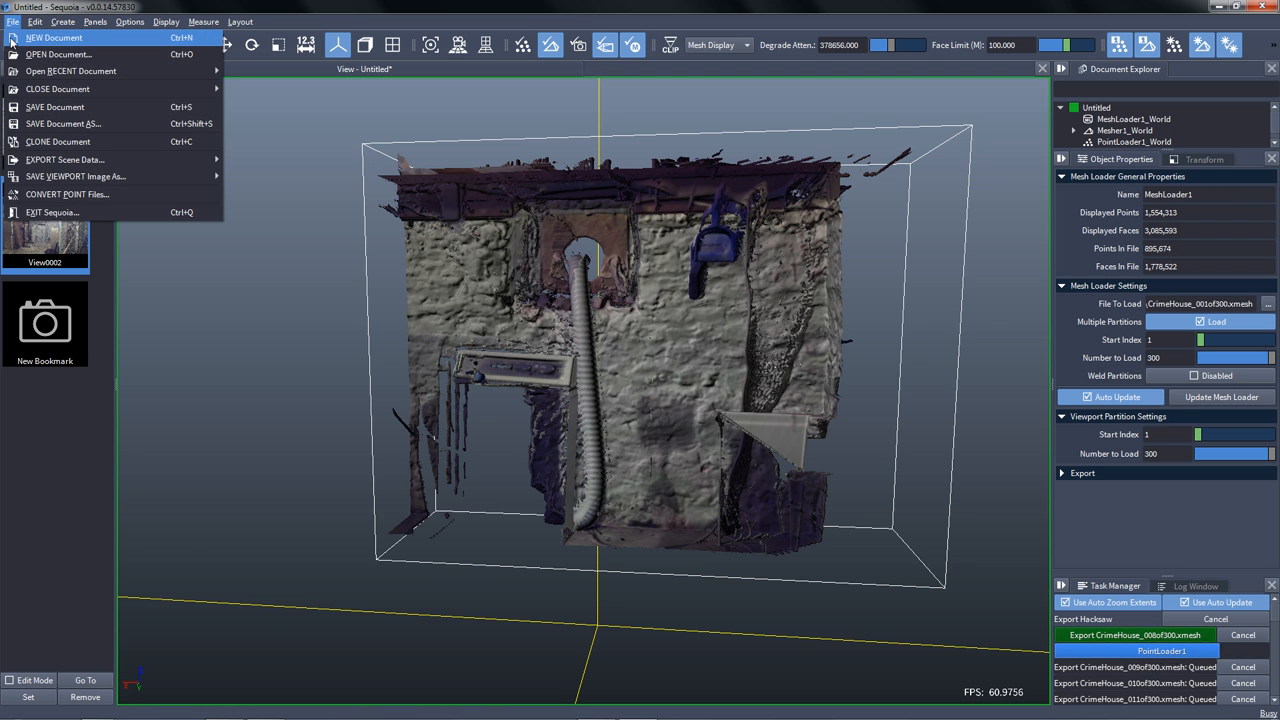
In a new document, import UTMC_CrimeHouse_01of48.xmesh from the Hacksaw v001 folder.
click(53, 37)
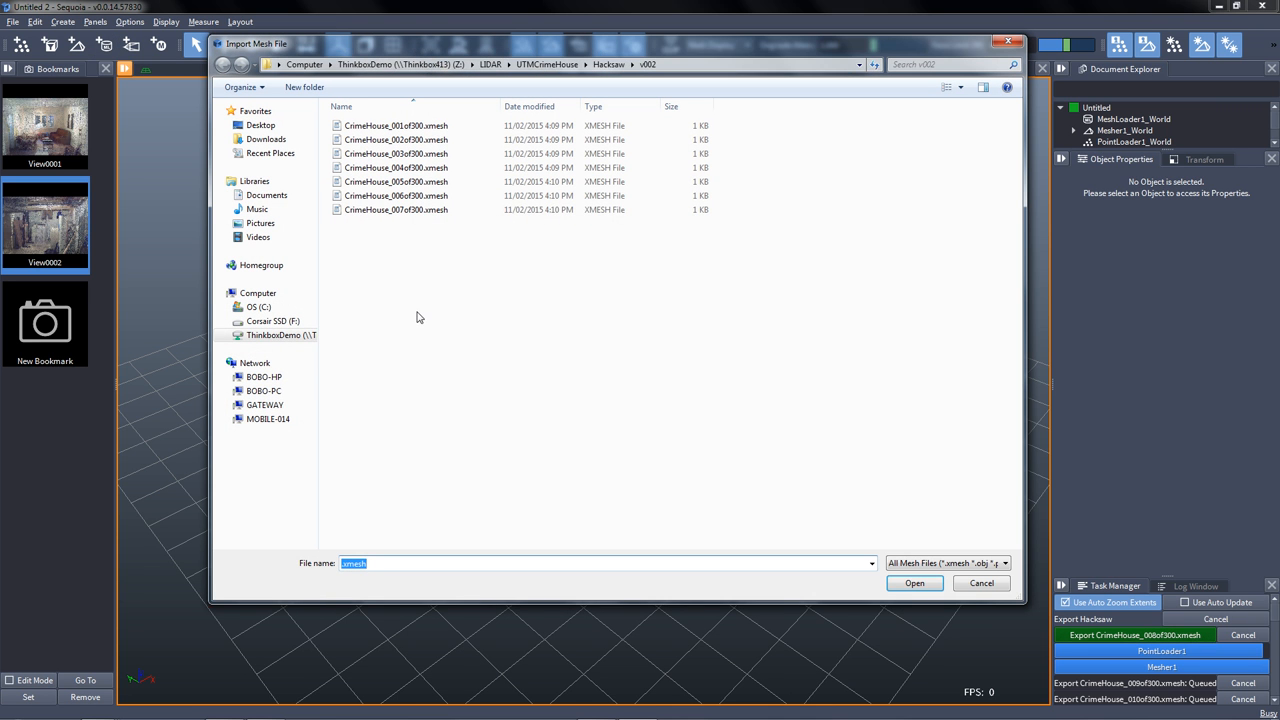
click(609, 64)
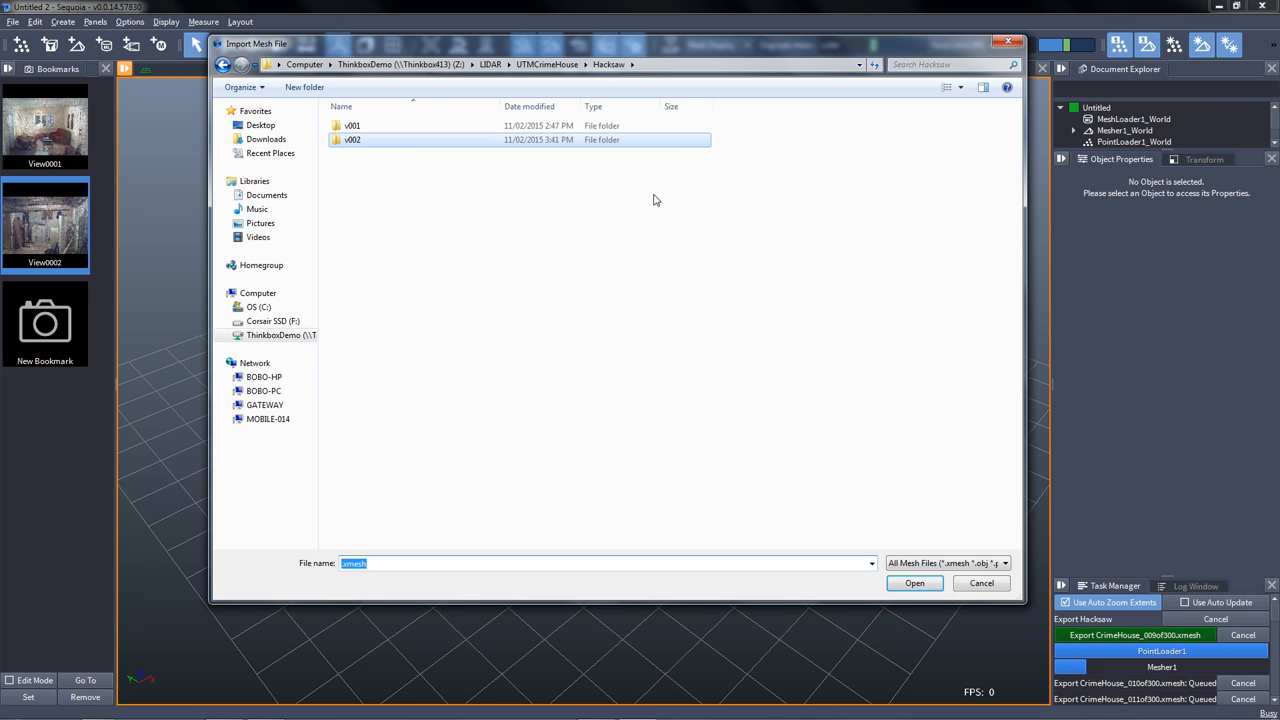
double_click(352, 125)
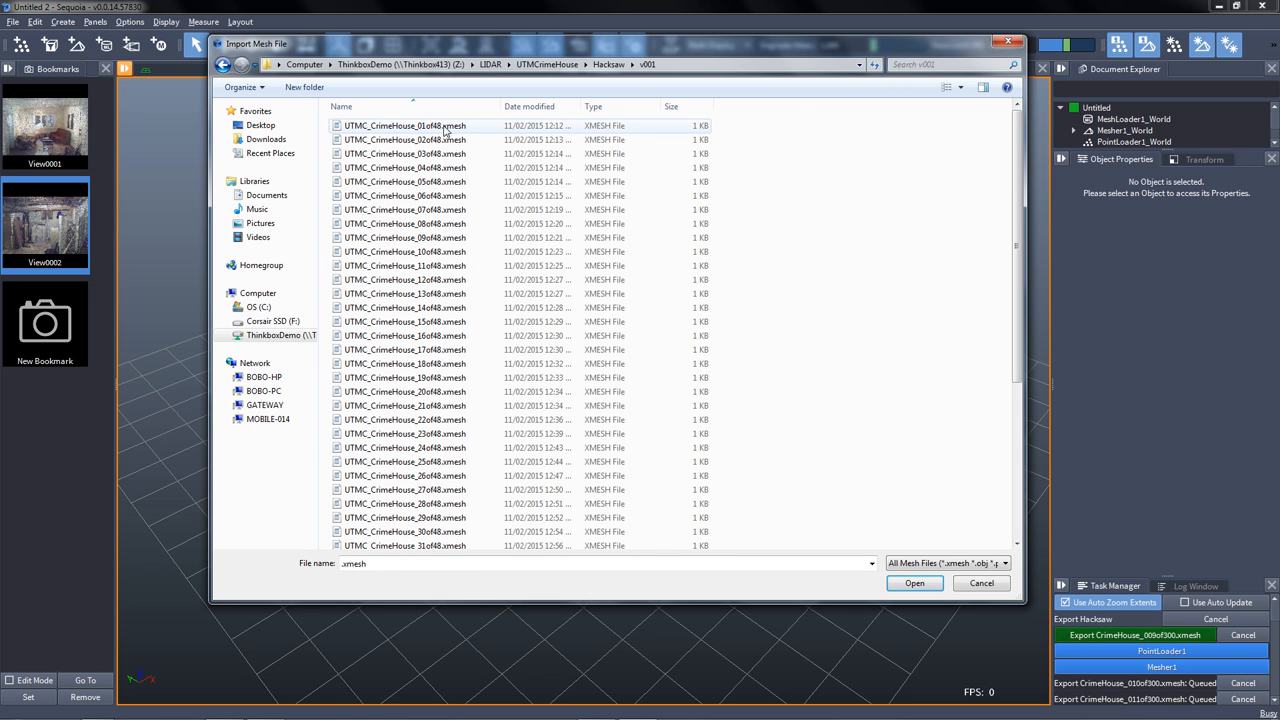
click(913, 583)
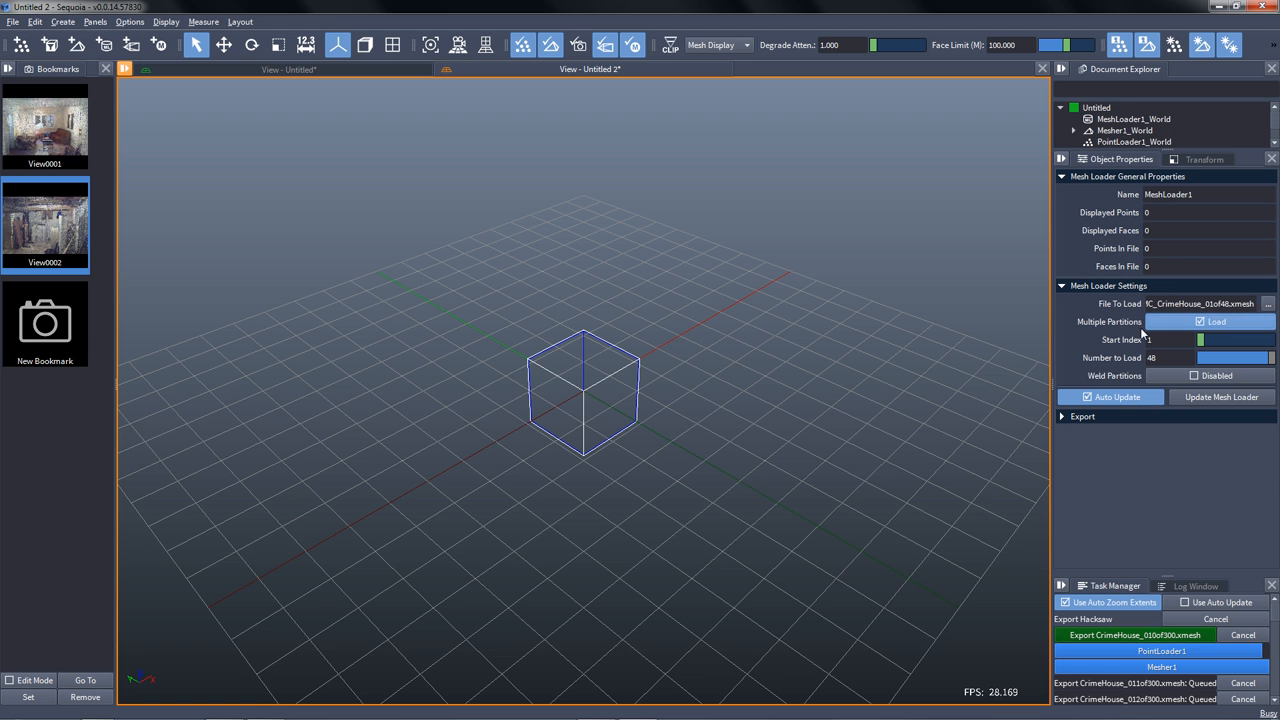
Load the 48 partitions and raise Degrade Attenuation to view the utility room in detail.
click(1200, 321)
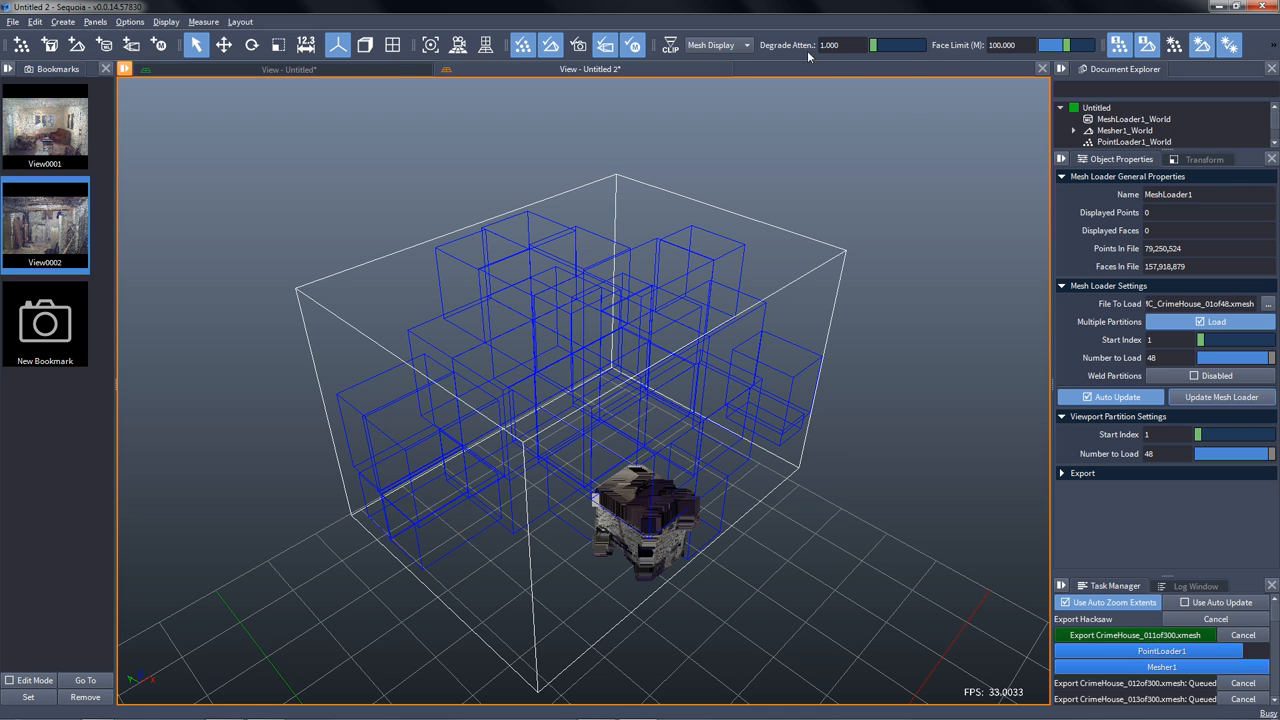
drag(872, 45, 898, 45)
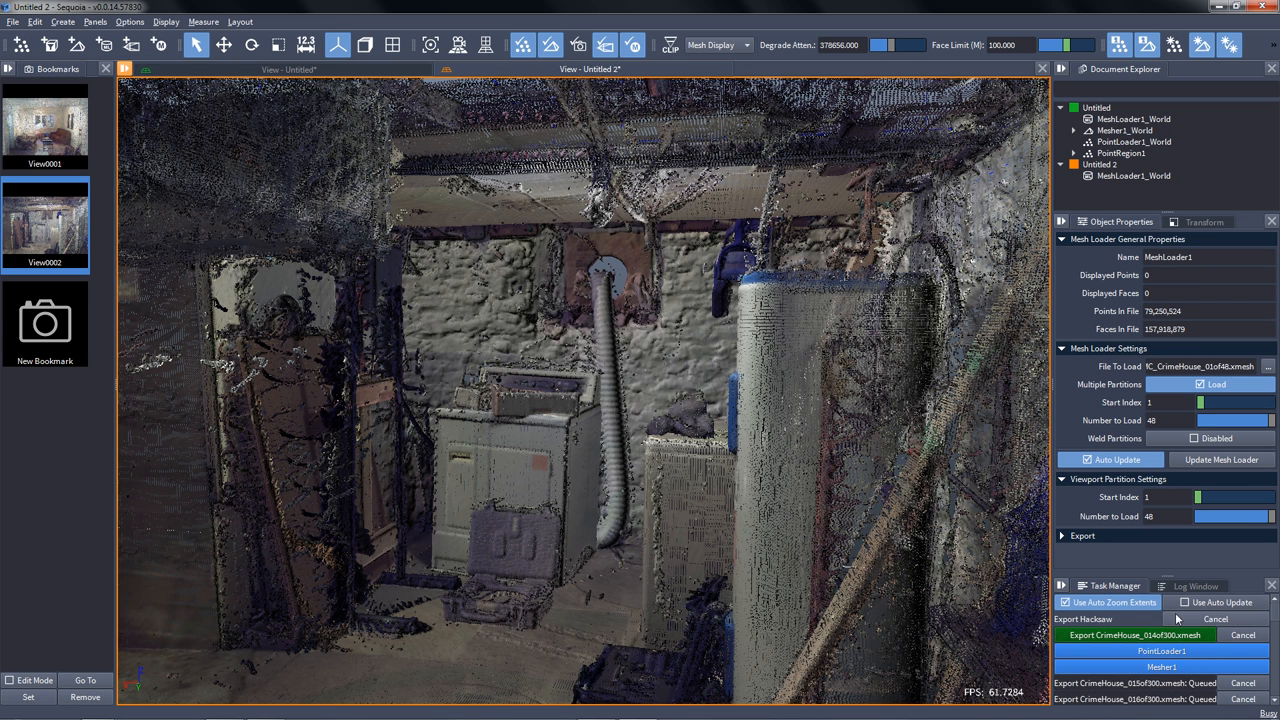
mouse_move(427, 390)
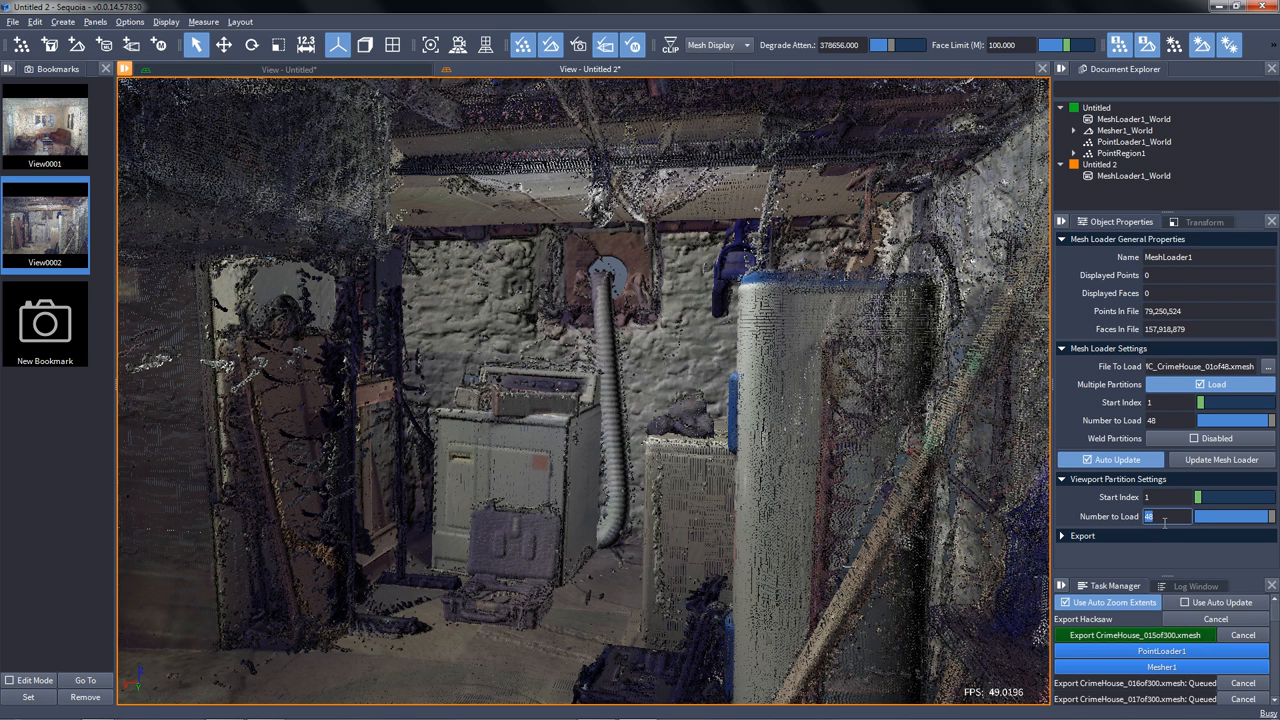
Show 16 viewport partitions starting at index 17 to reveal the living room.
text(16)
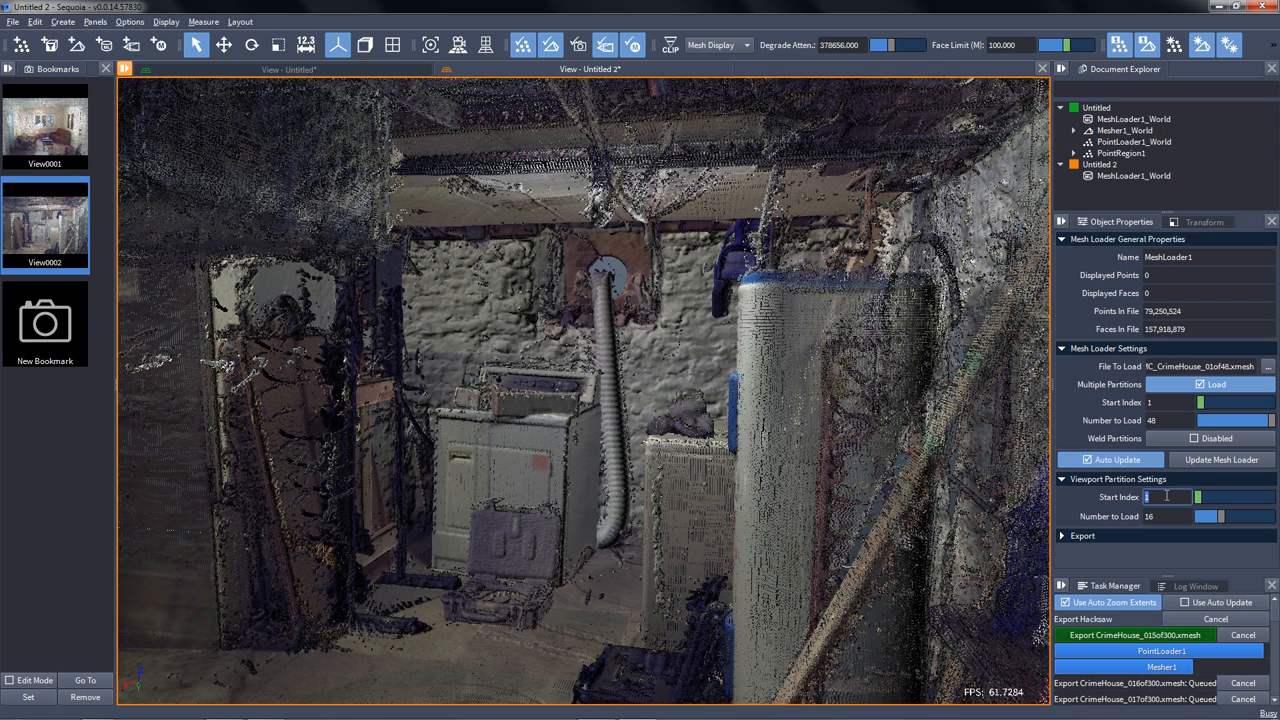
text(17)
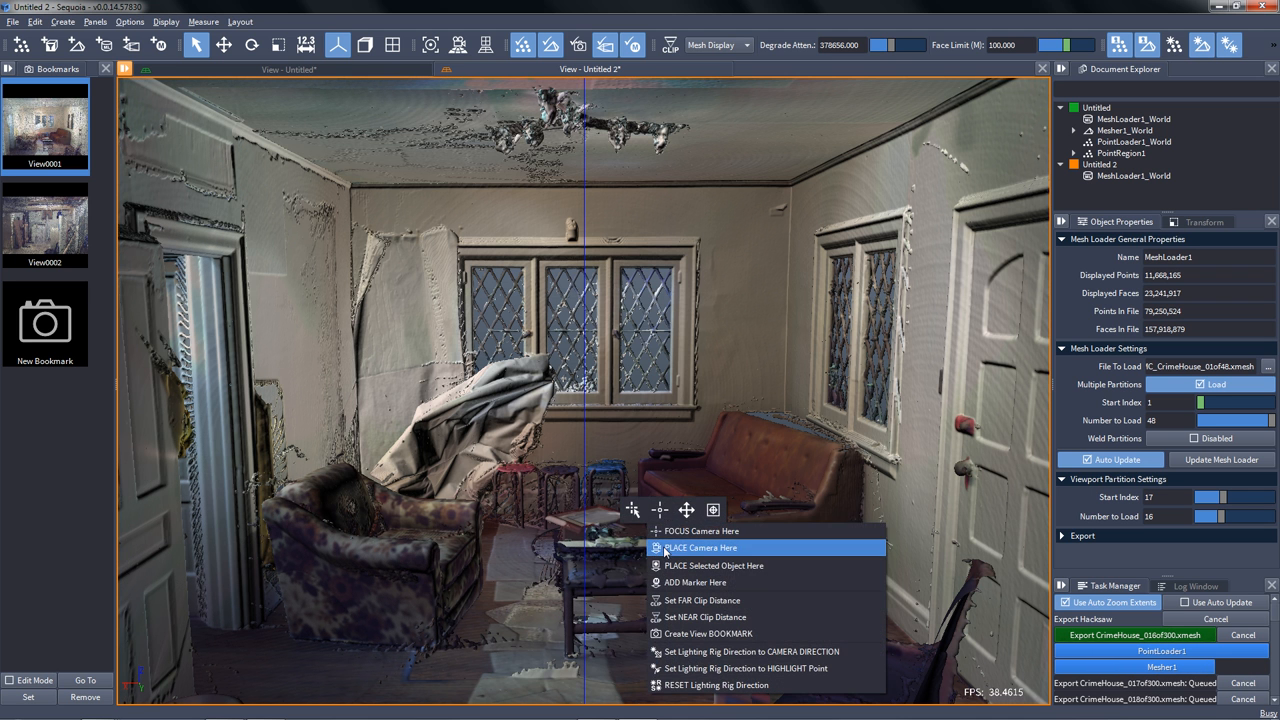
Place the camera near the sofa and switch to the Measure tool.
click(700, 547)
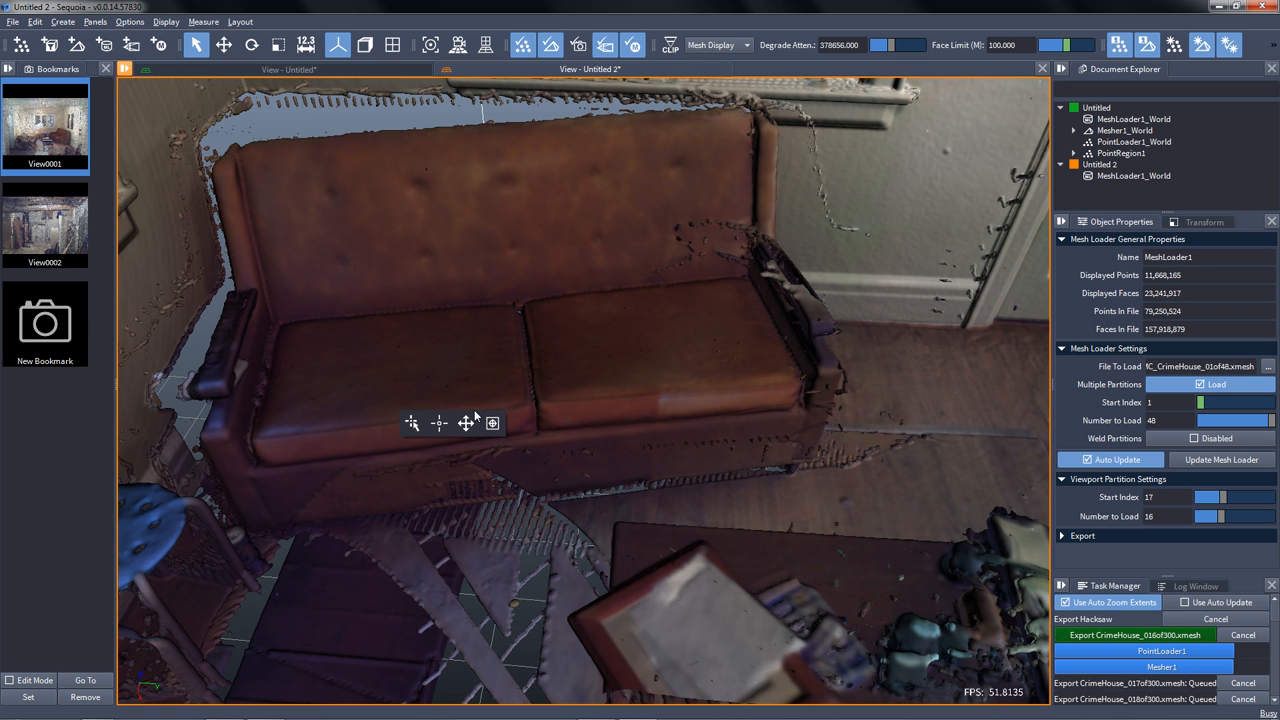
click(465, 423)
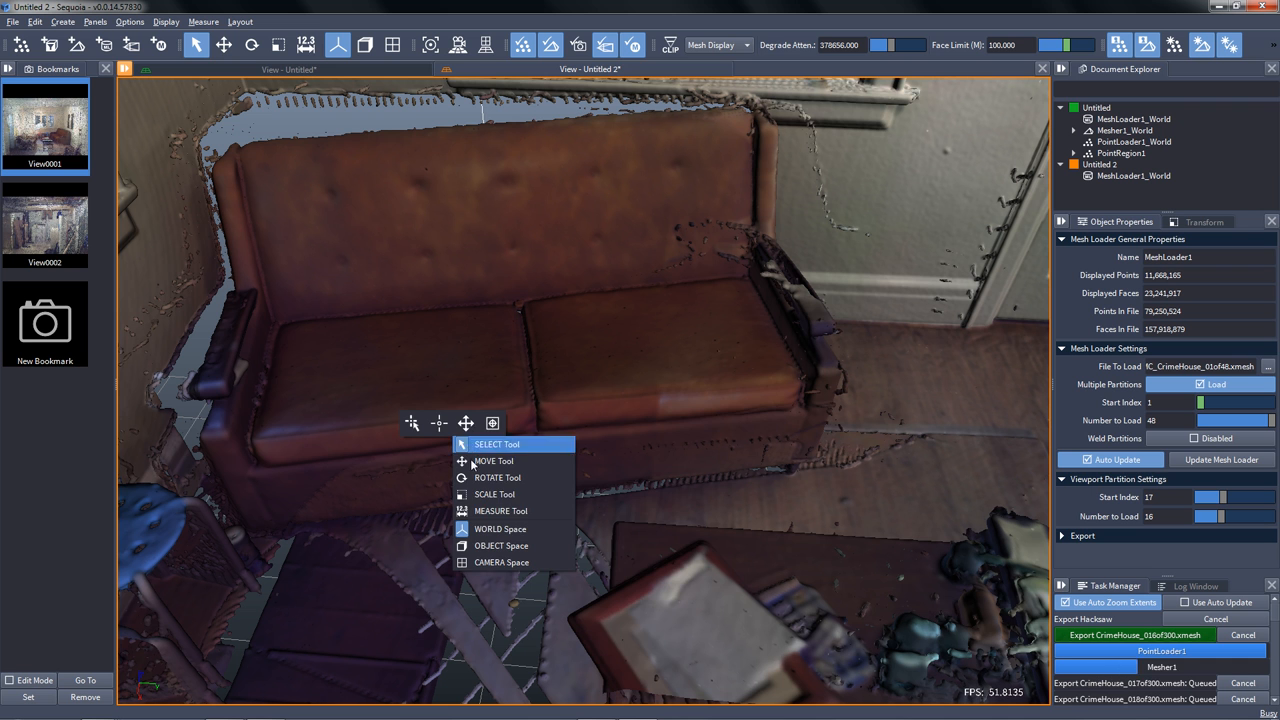
click(494, 461)
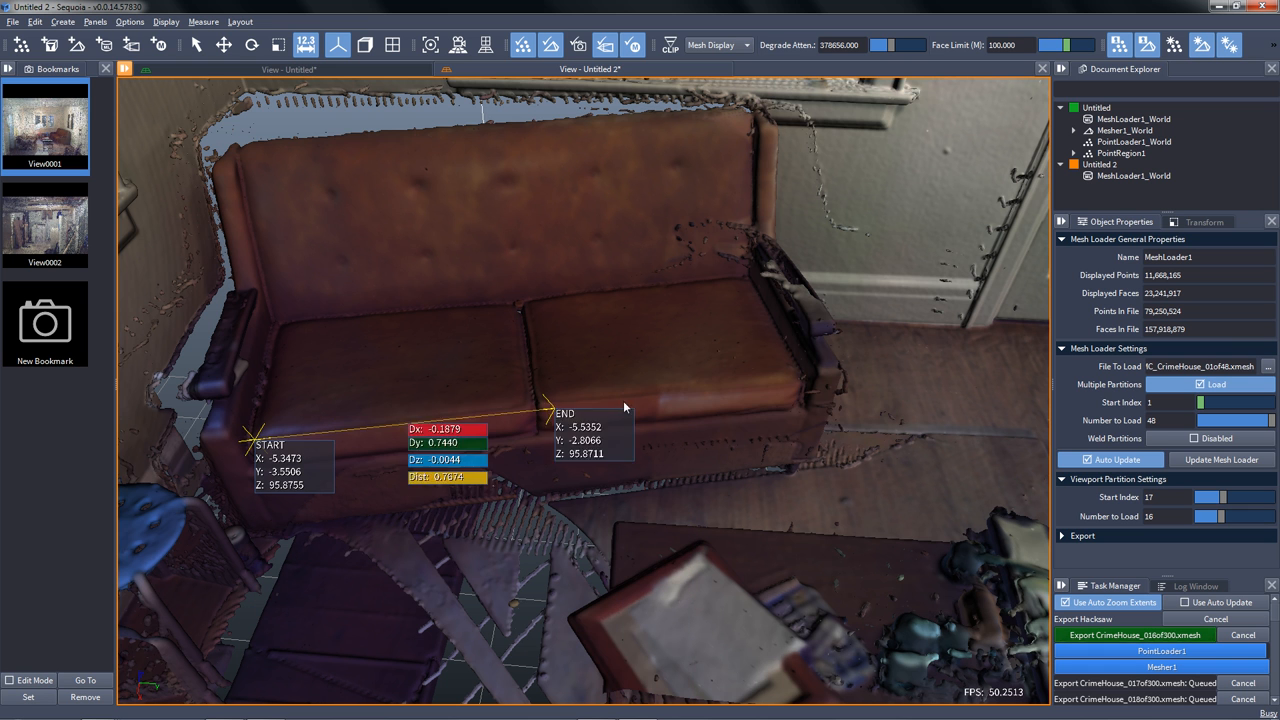
Measure from the floor to the top of the living room door, about 2.19 units.
drag(545, 410, 800, 385)
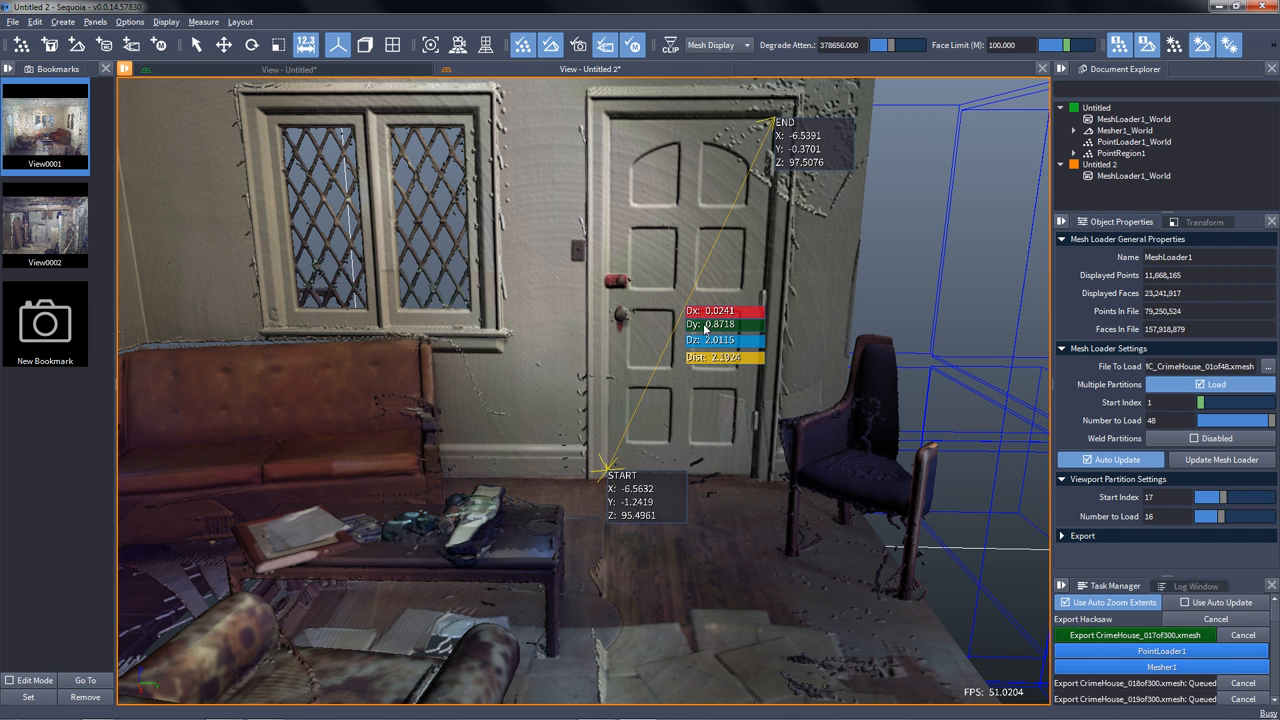
mouse_move(697, 106)
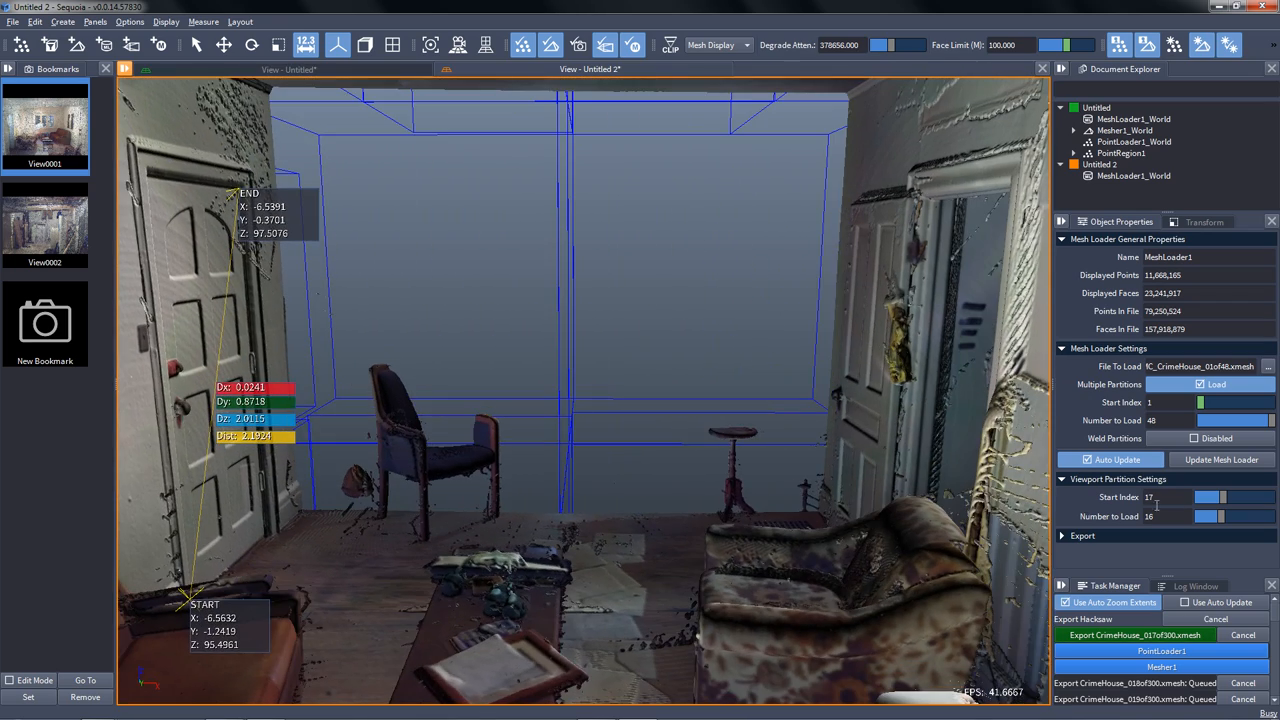
Edit the viewport partition start index.
click(1168, 497)
text(1)
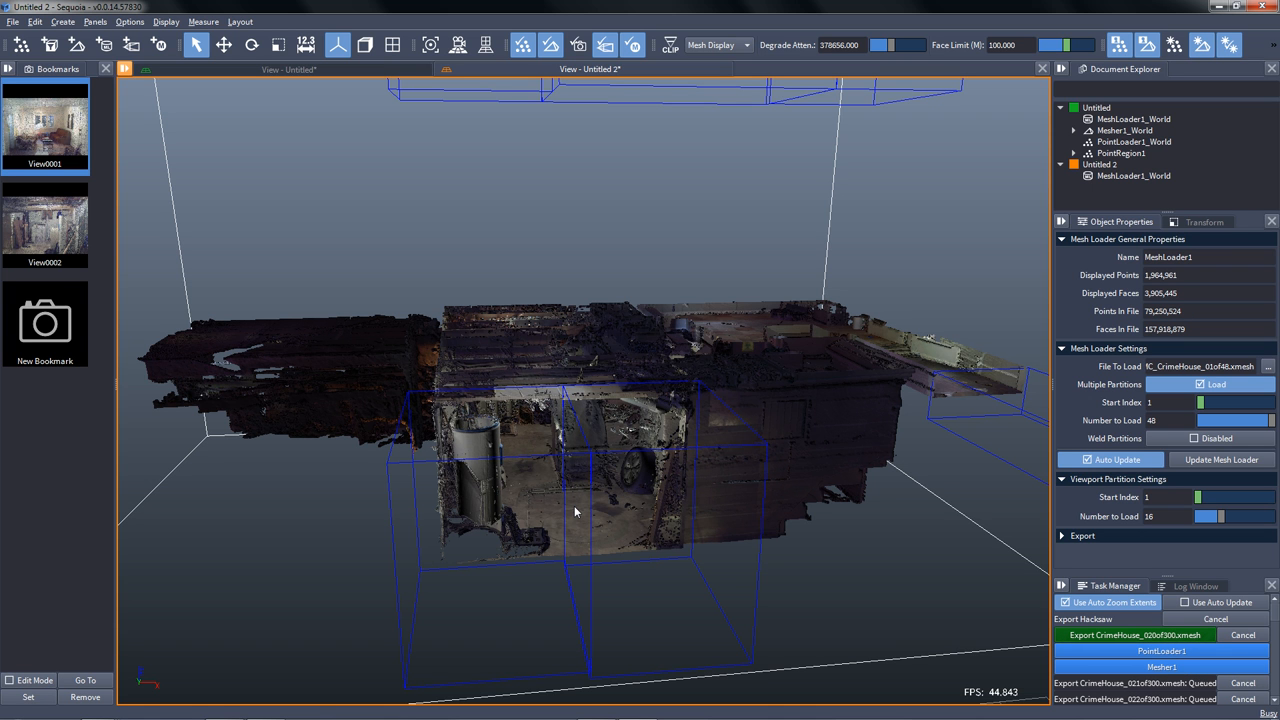
mouse_move(573, 510)
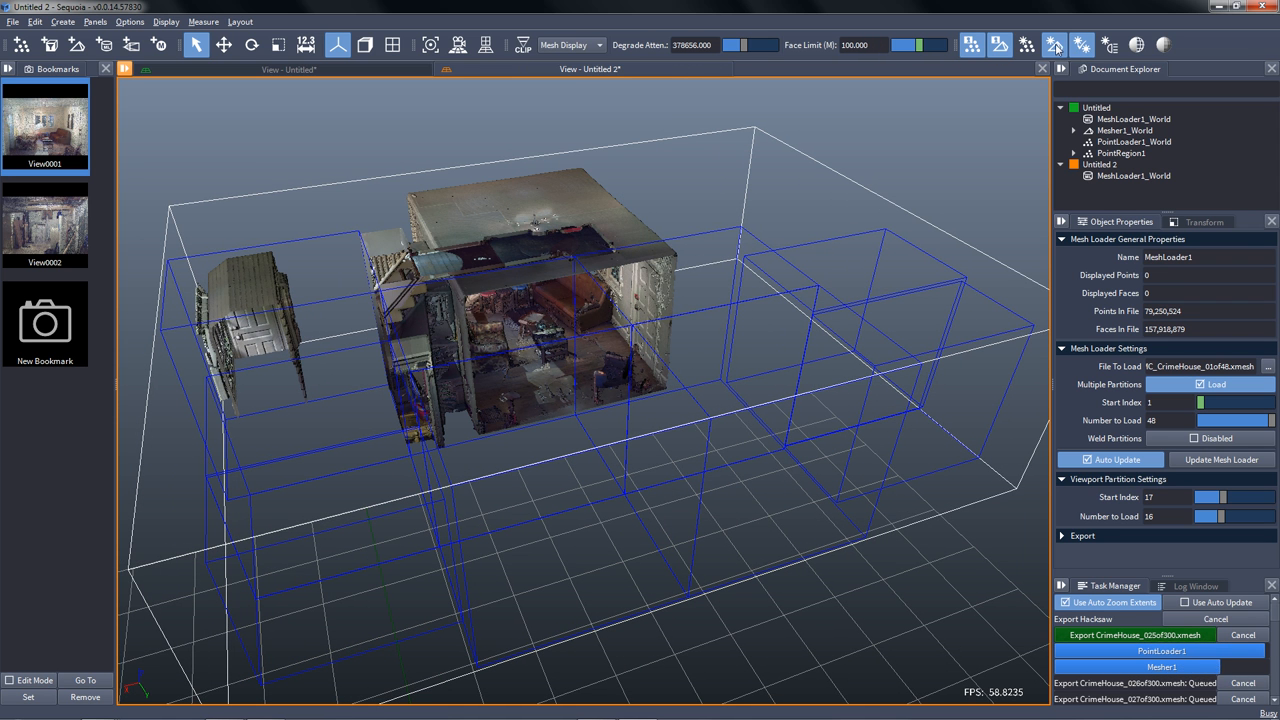
Switch mesh lighting off, then back on, while viewing the living room.
click(1054, 44)
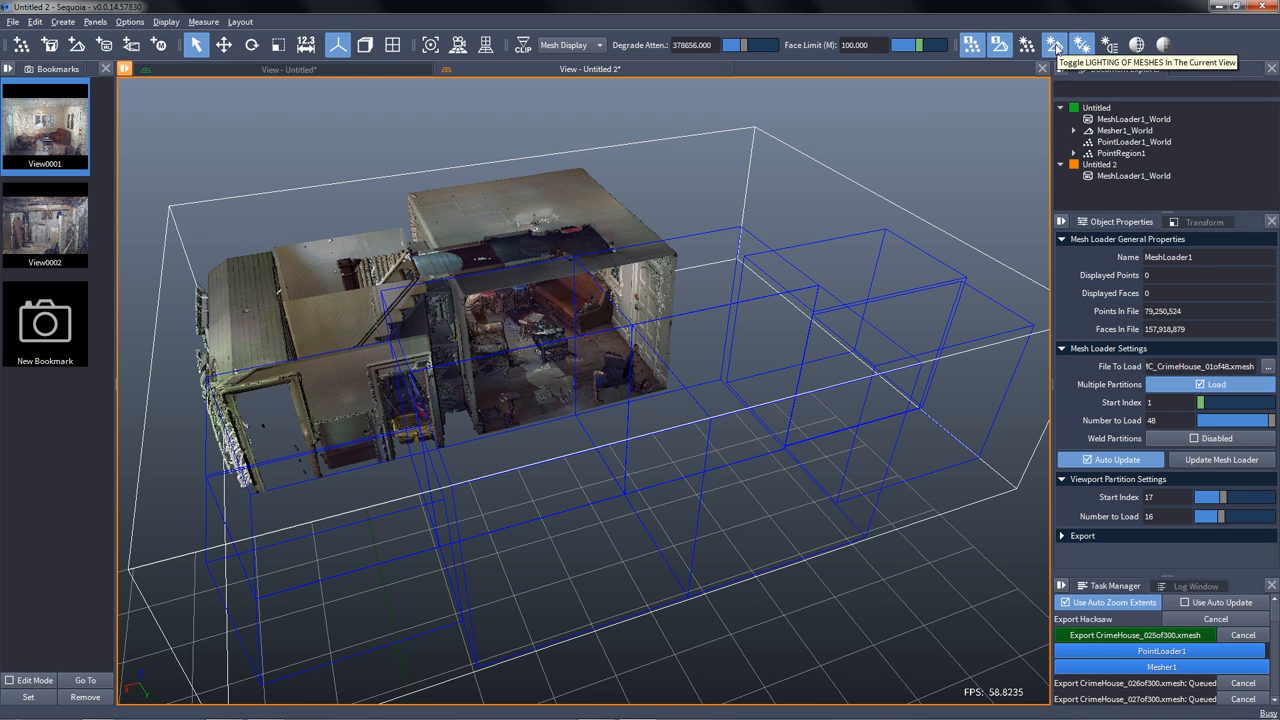
click(1054, 44)
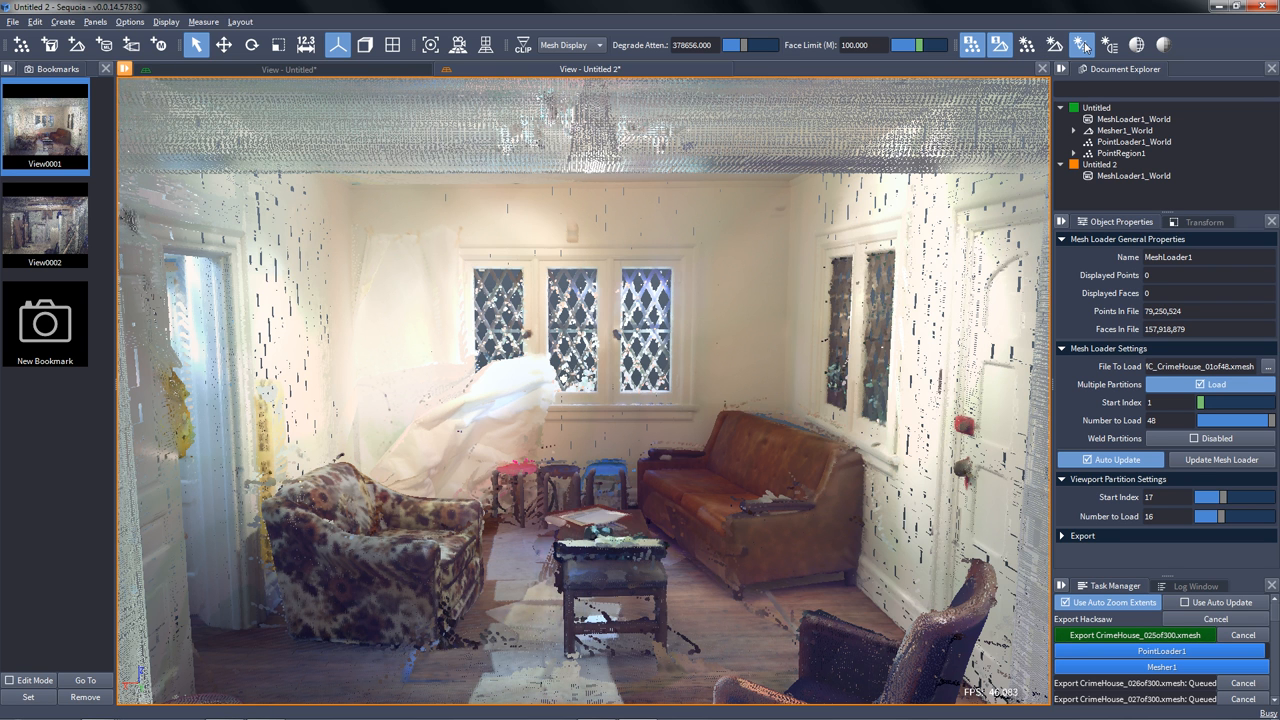
mouse_move(1082, 44)
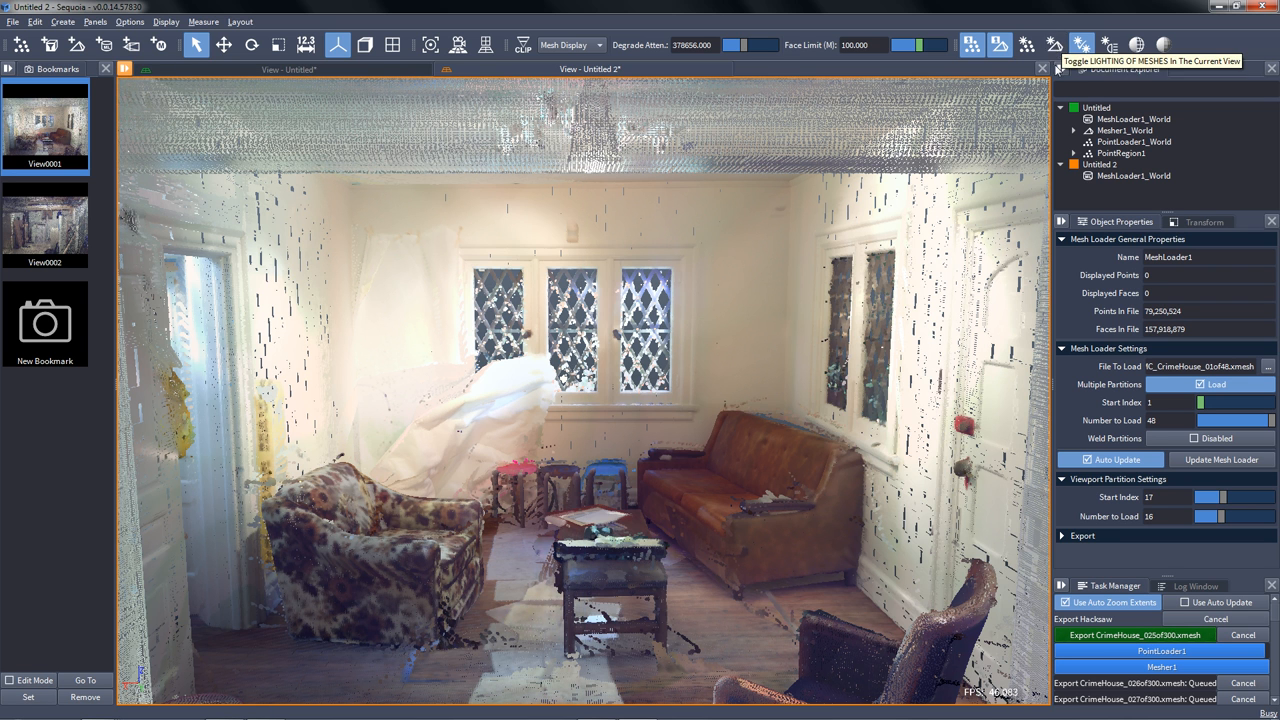
click(1082, 44)
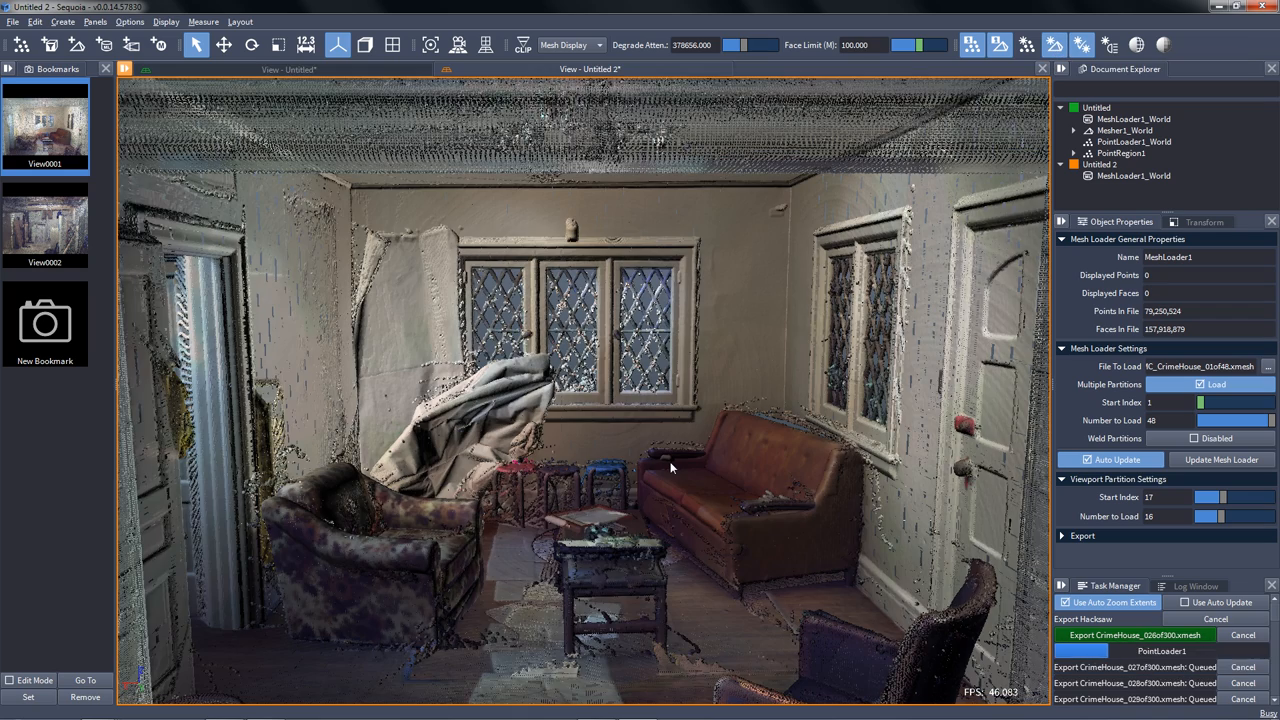